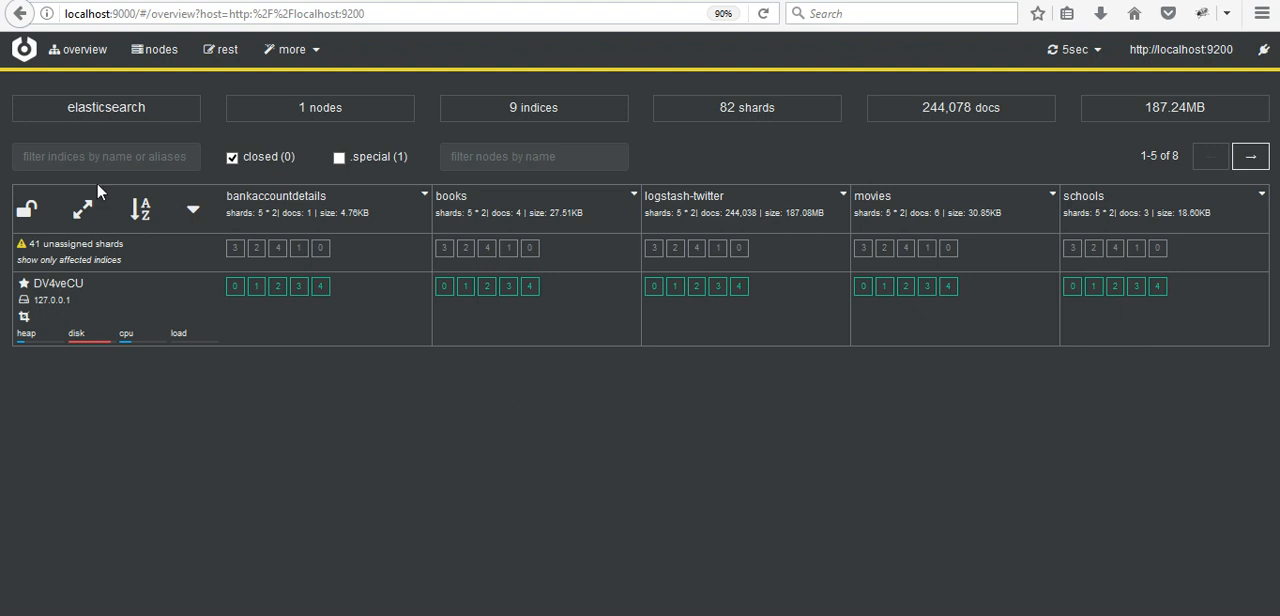
mouse_move(476, 412)
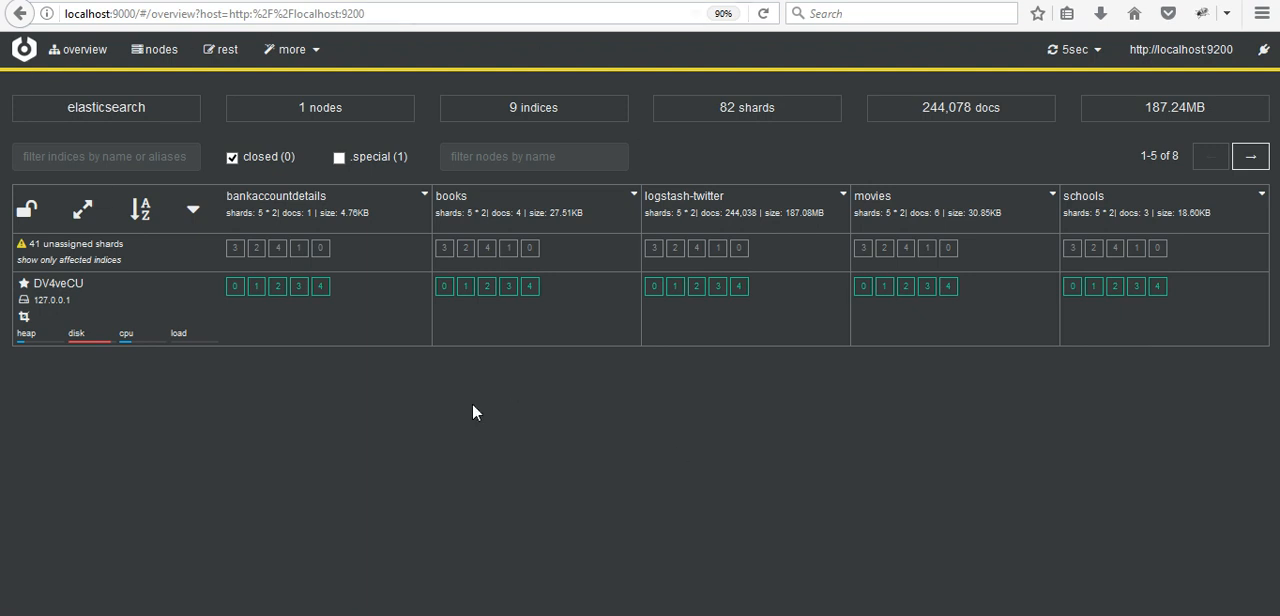
mouse_move(162, 48)
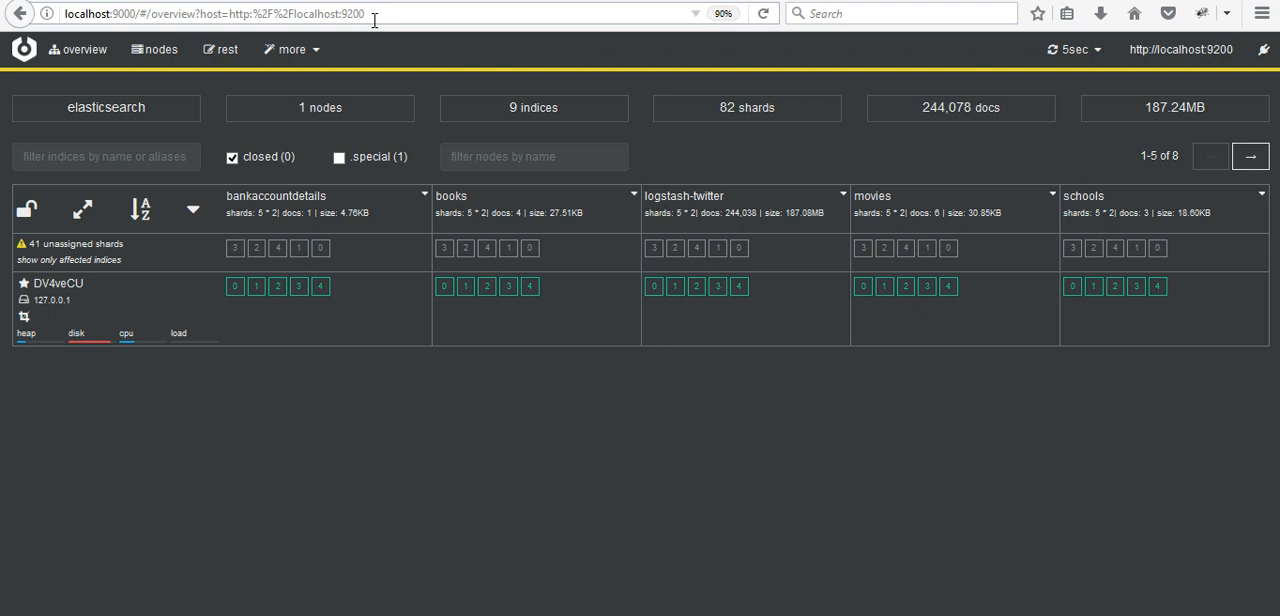
mouse_move(320, 272)
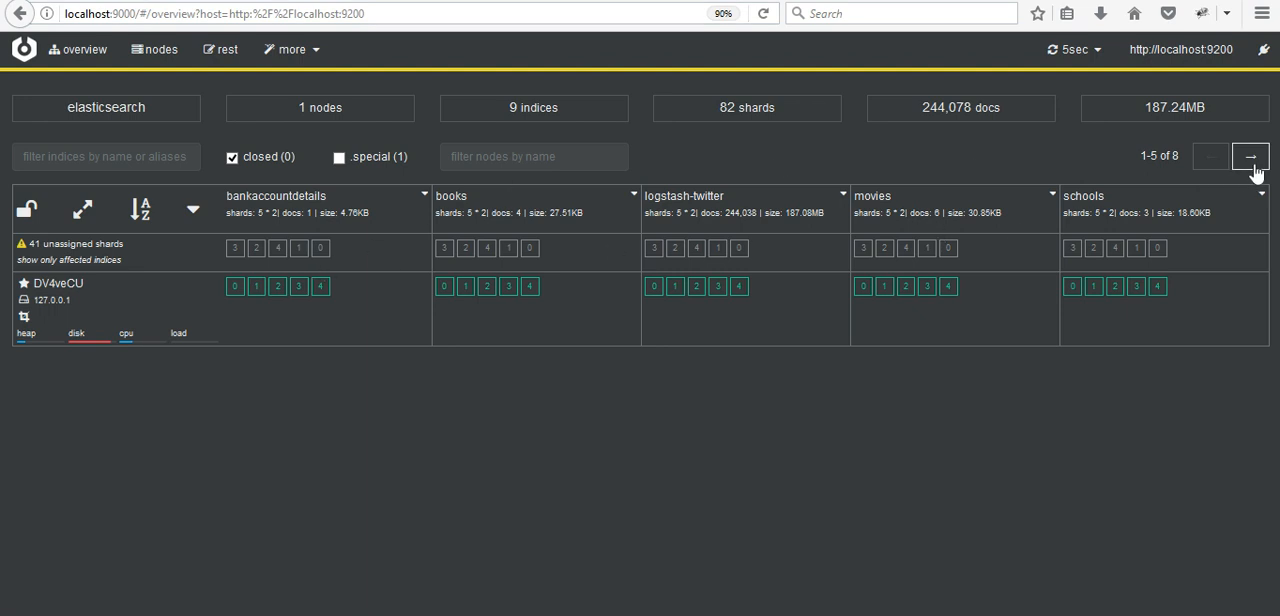
Show the second page of indices, listing schools_gov, string and students.
click(1248, 156)
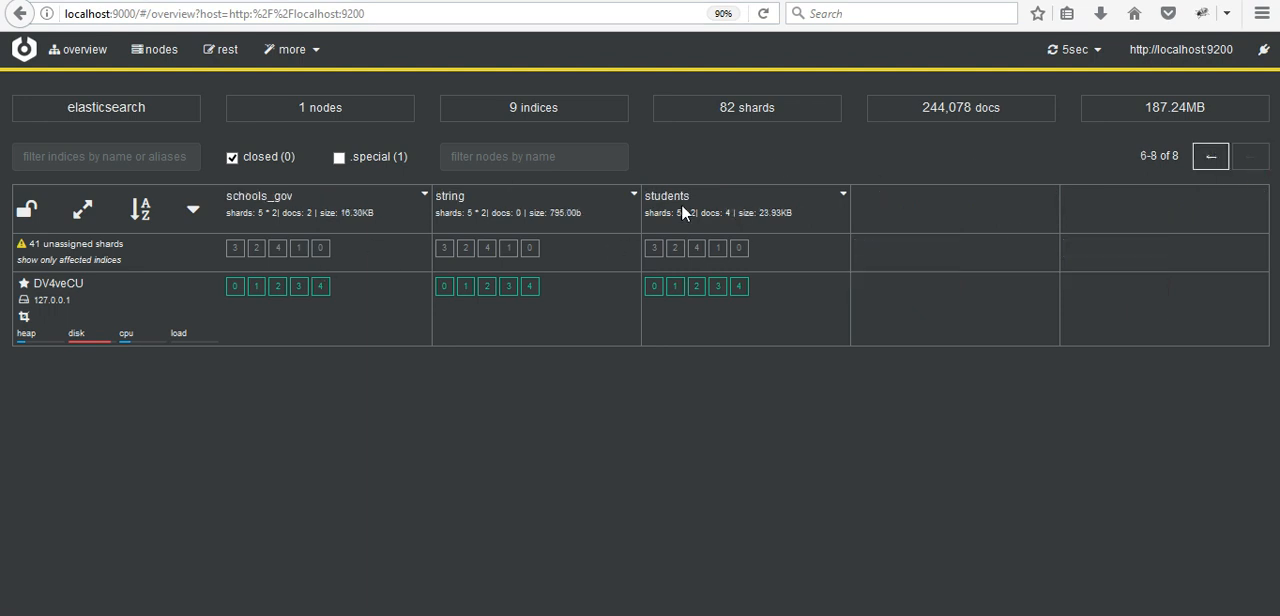
mouse_move(660, 228)
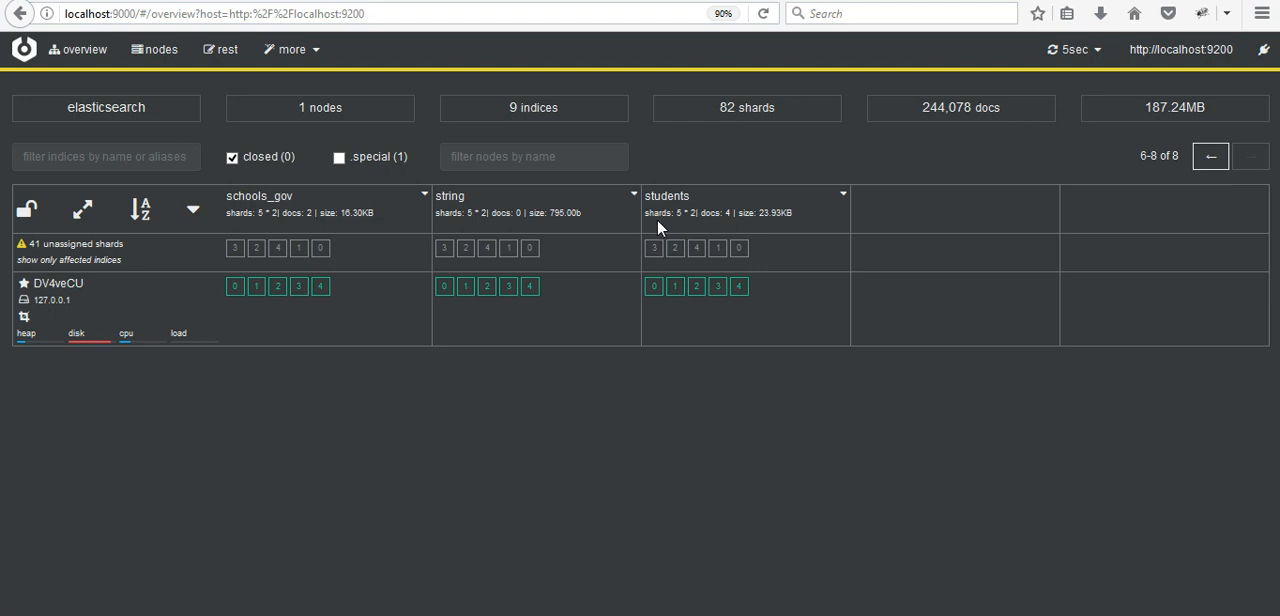
mouse_move(720, 224)
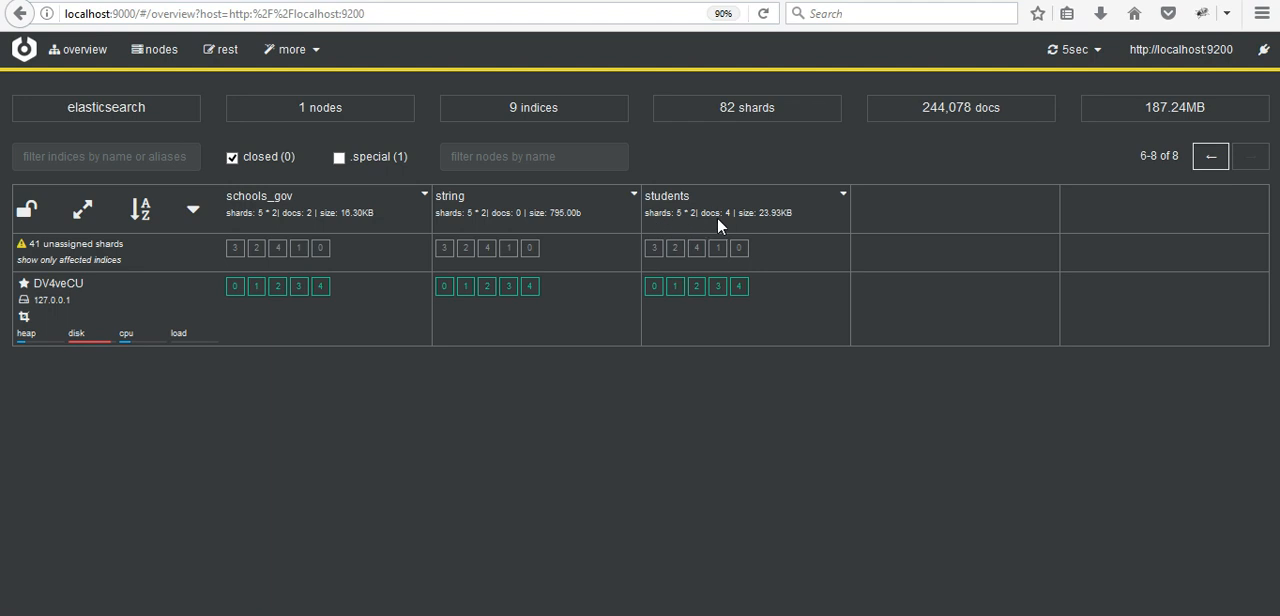
mouse_move(772, 224)
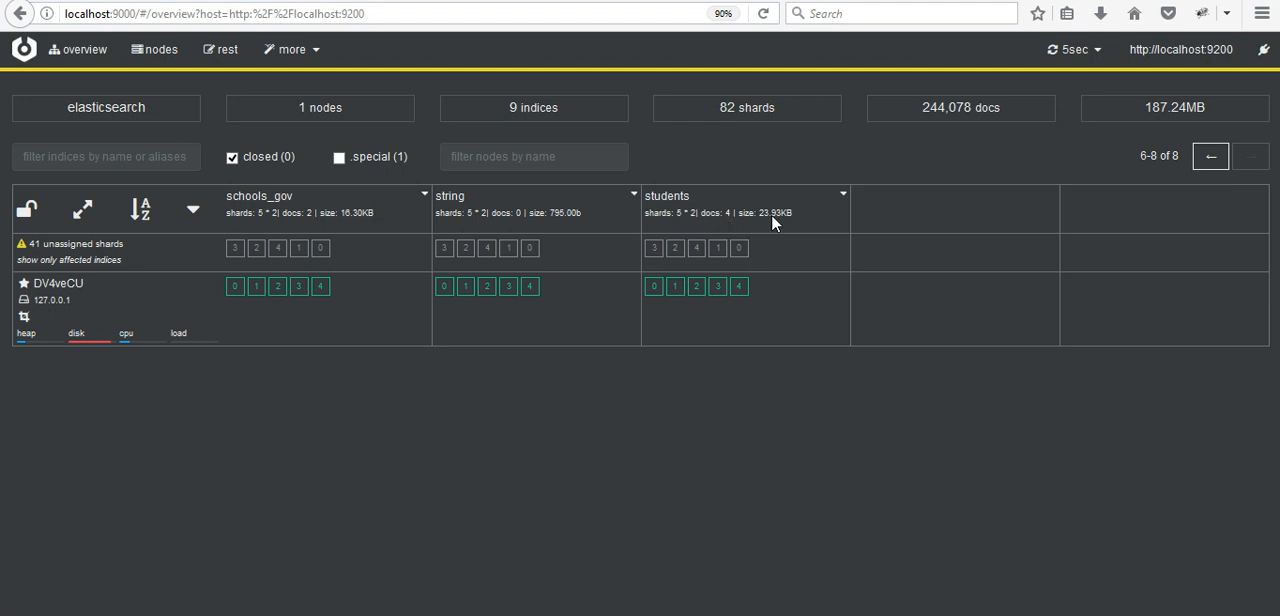
mouse_move(644, 192)
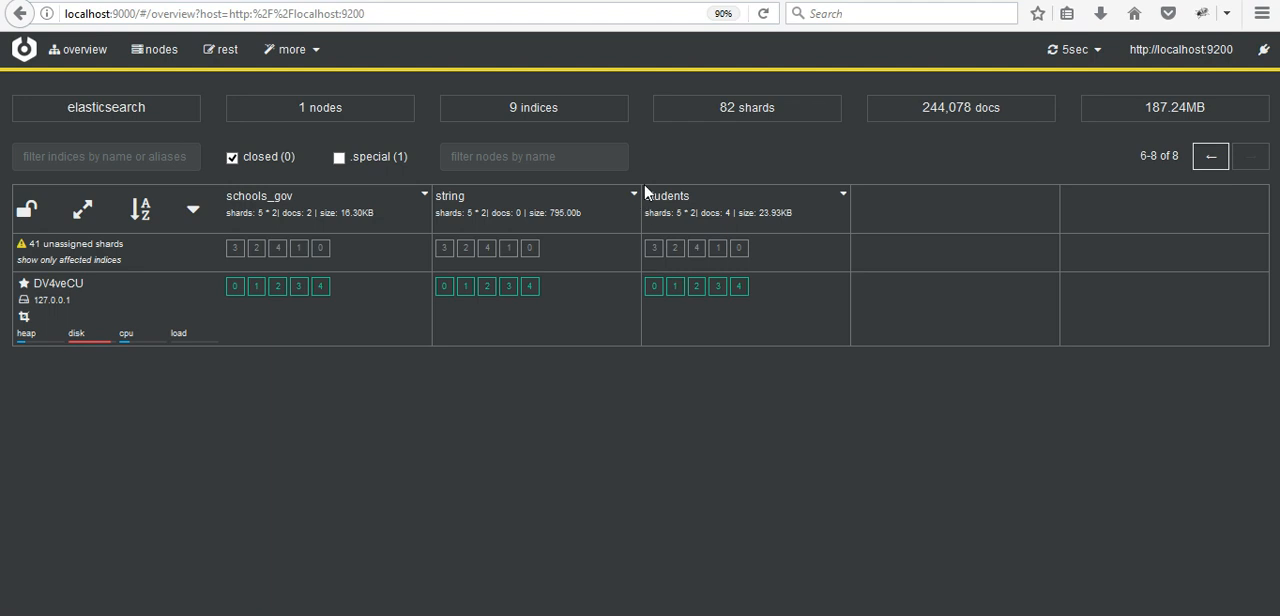
mouse_move(228, 48)
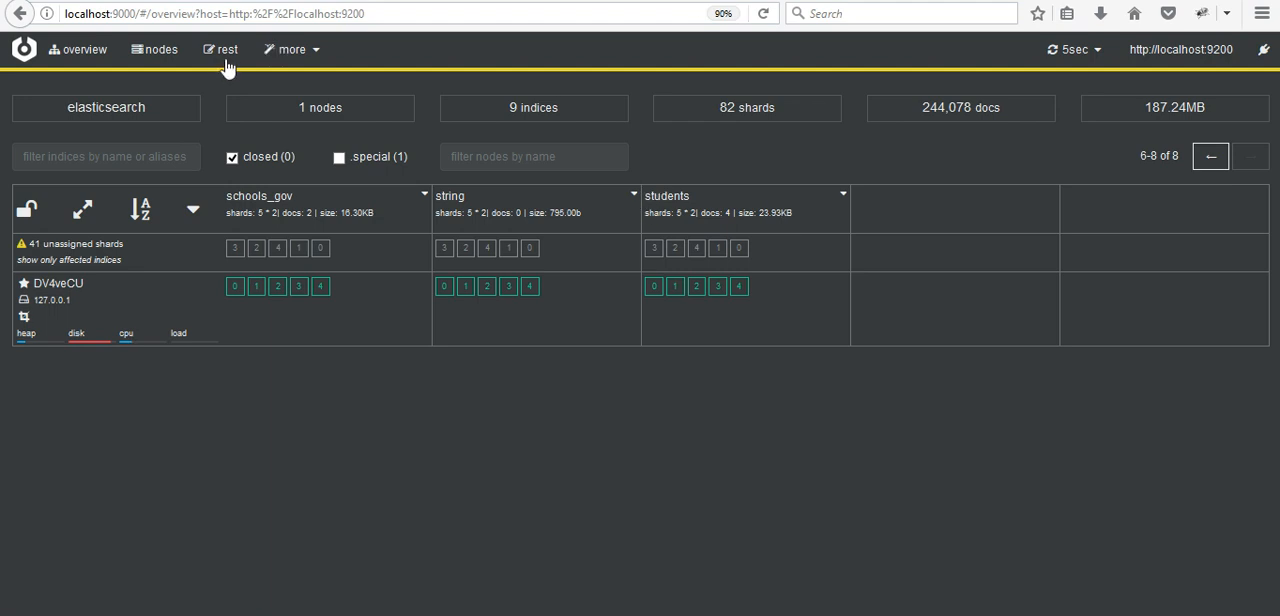
Switch to the REST console and set the path to students/_search.
click(220, 48)
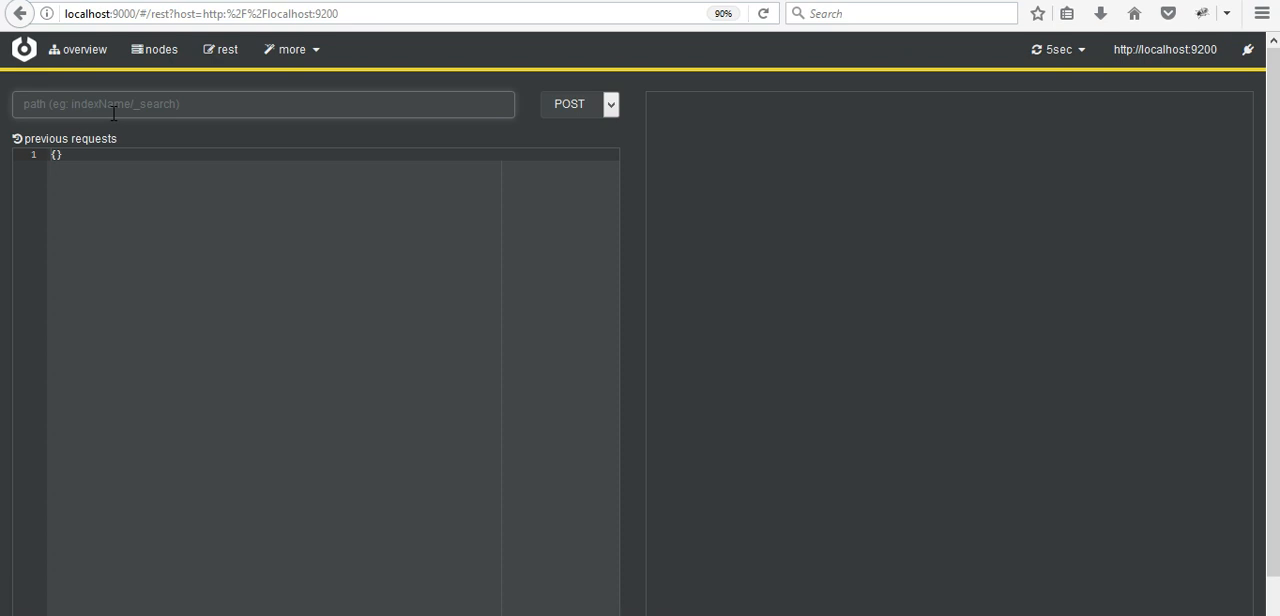
text(students/_)
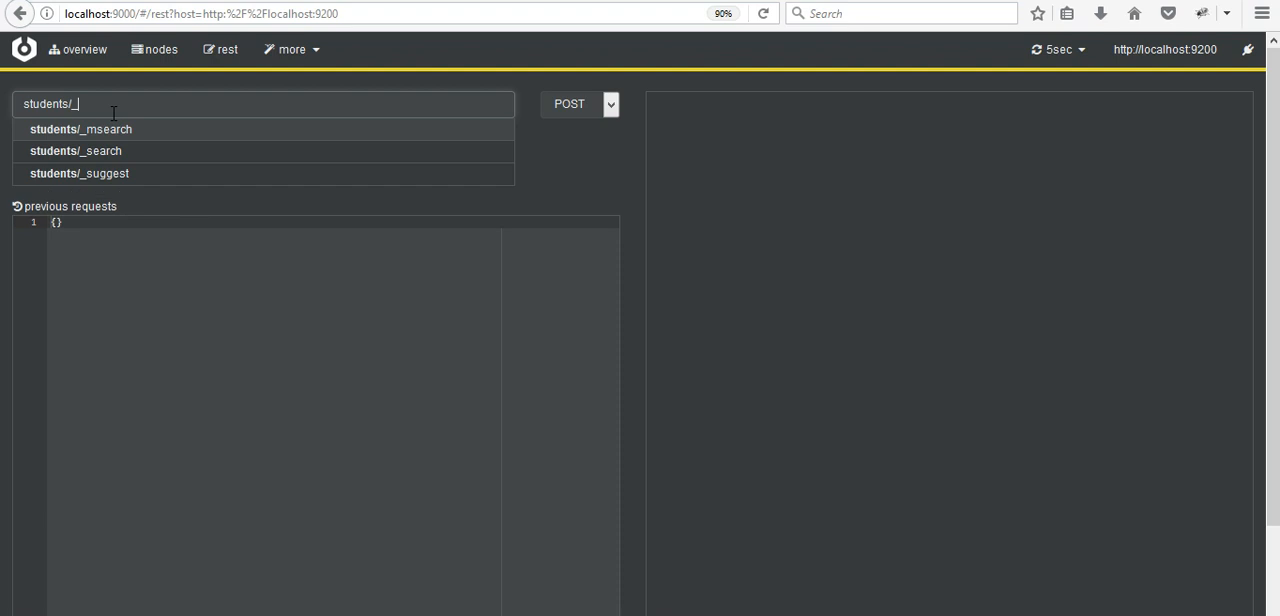
click(76, 150)
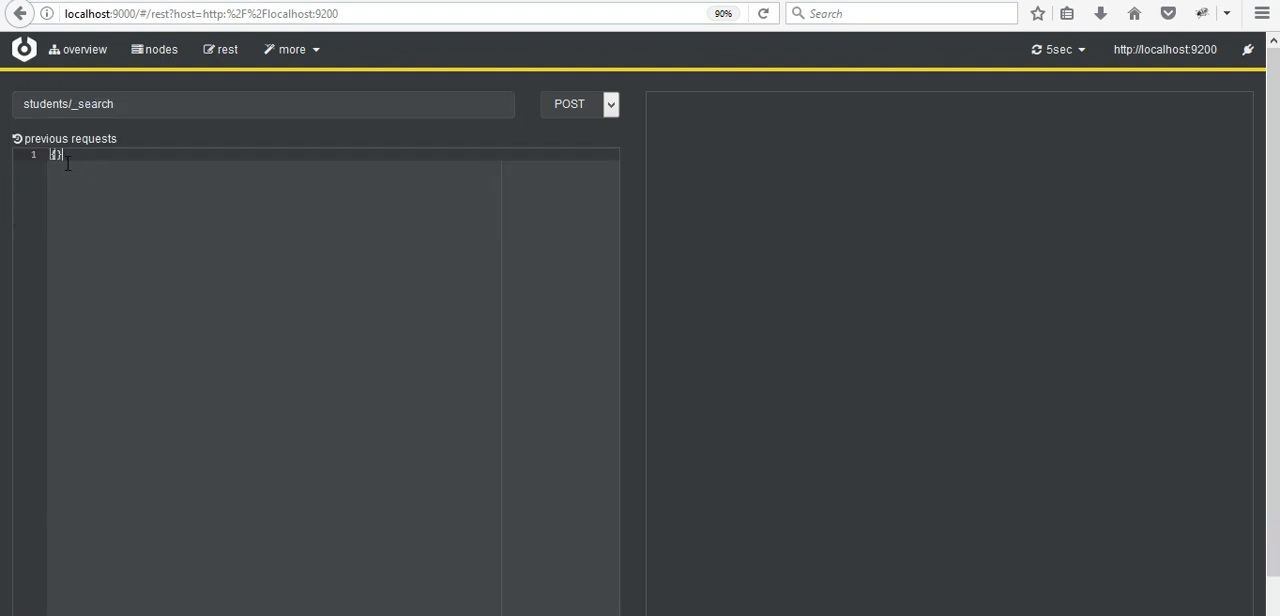
Write the request body {"query":{"match_all":{}}}.
text("q")
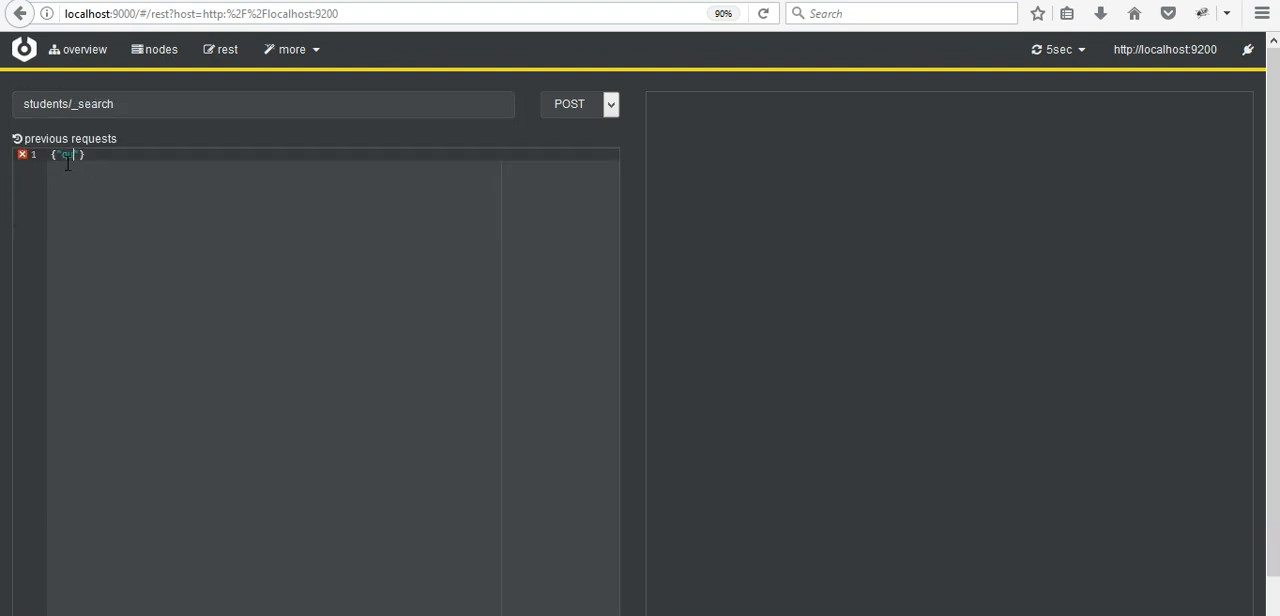
text(uery)
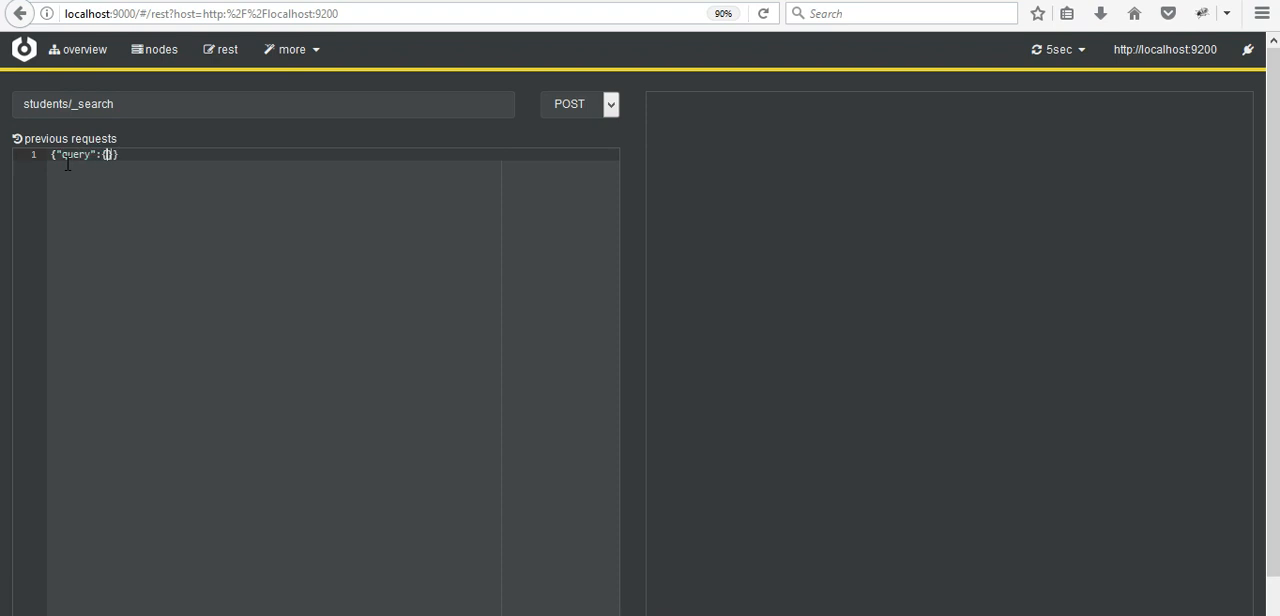
text(match_)
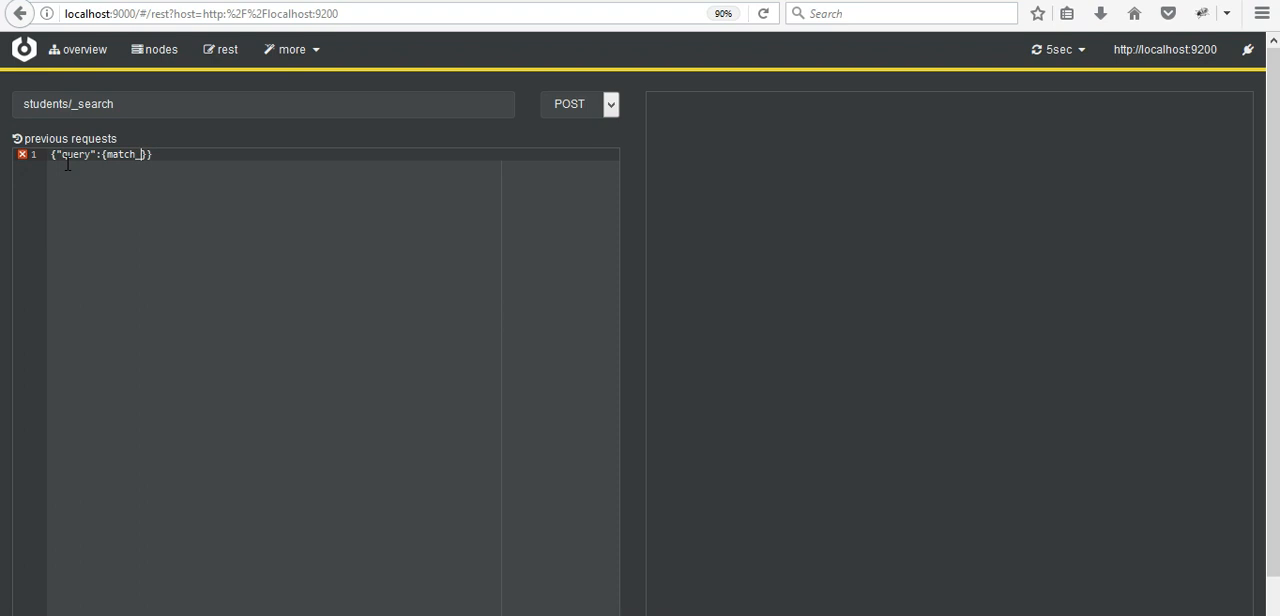
text(all":{)
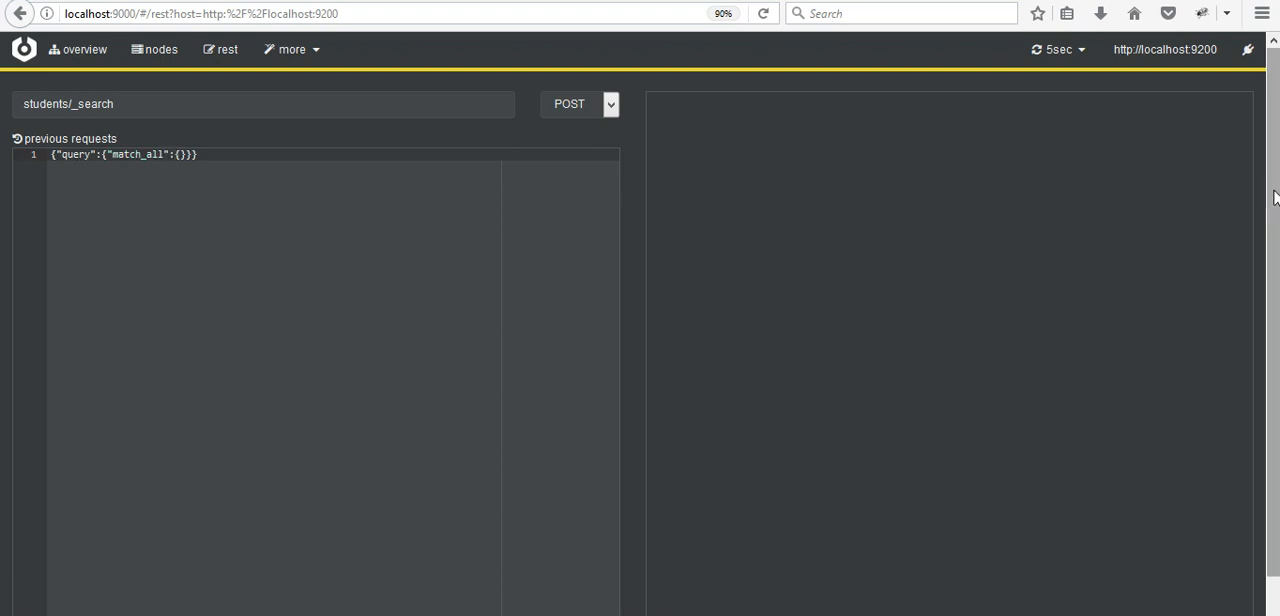
scroll(down, 3)
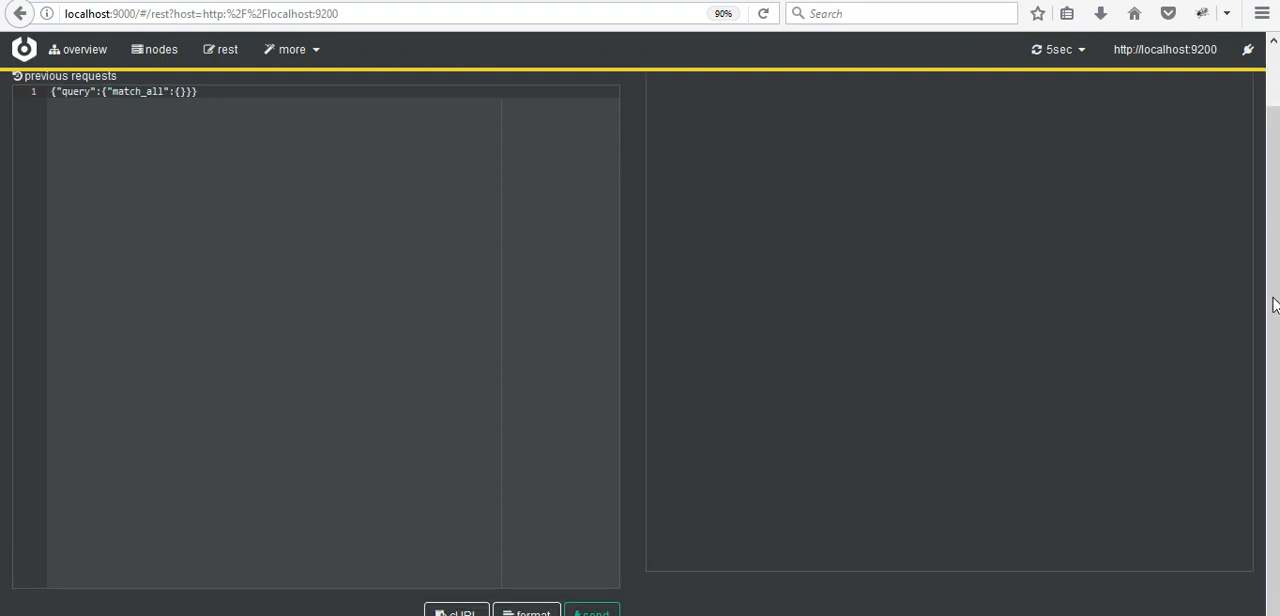
Send the match_all request and scroll through the four student hits returned.
click(592, 610)
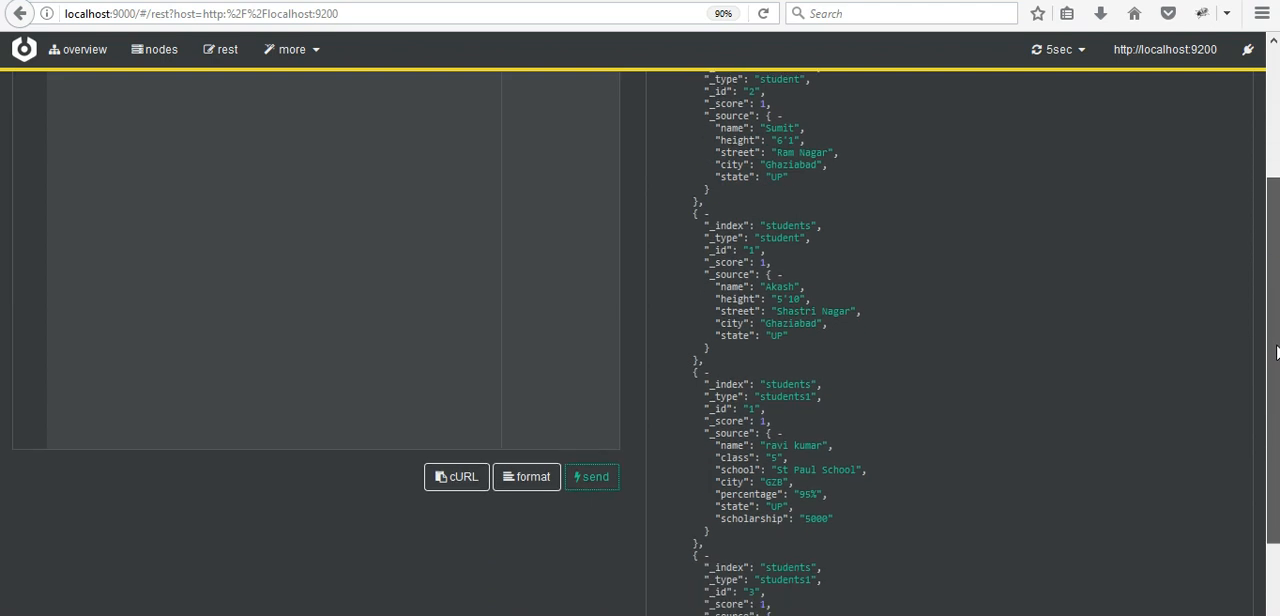
scroll(down, 3)
text({"query":{"mat)
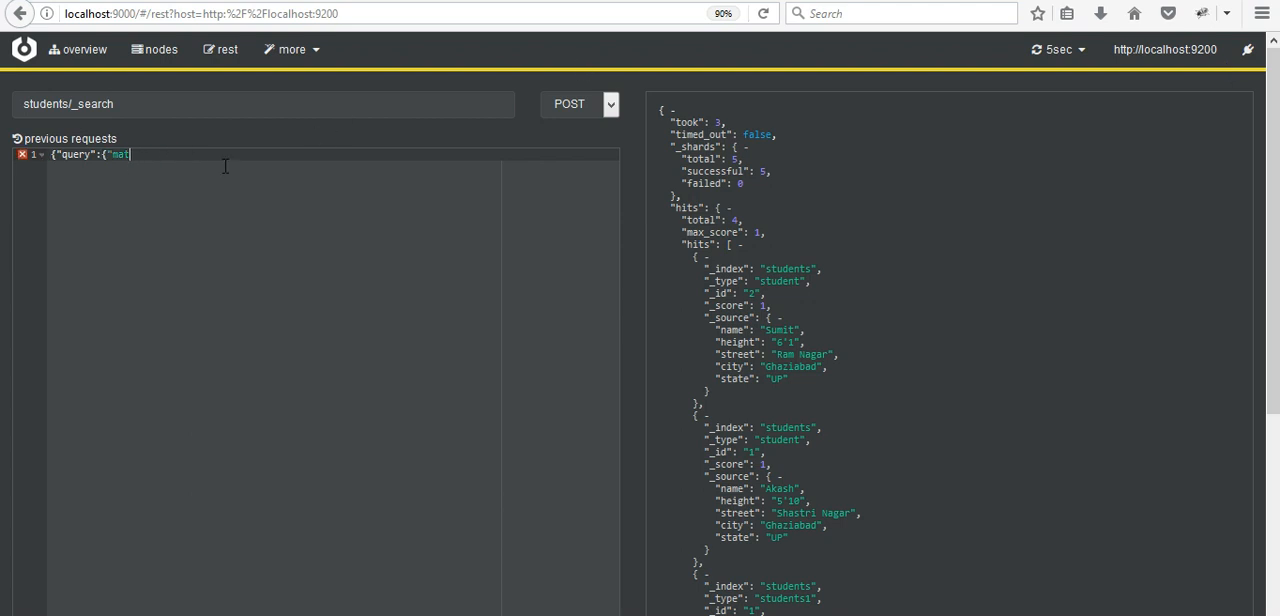
Complete the body as {"query":{"match":{"city":"Ghaziabad"}}}.
text(c)
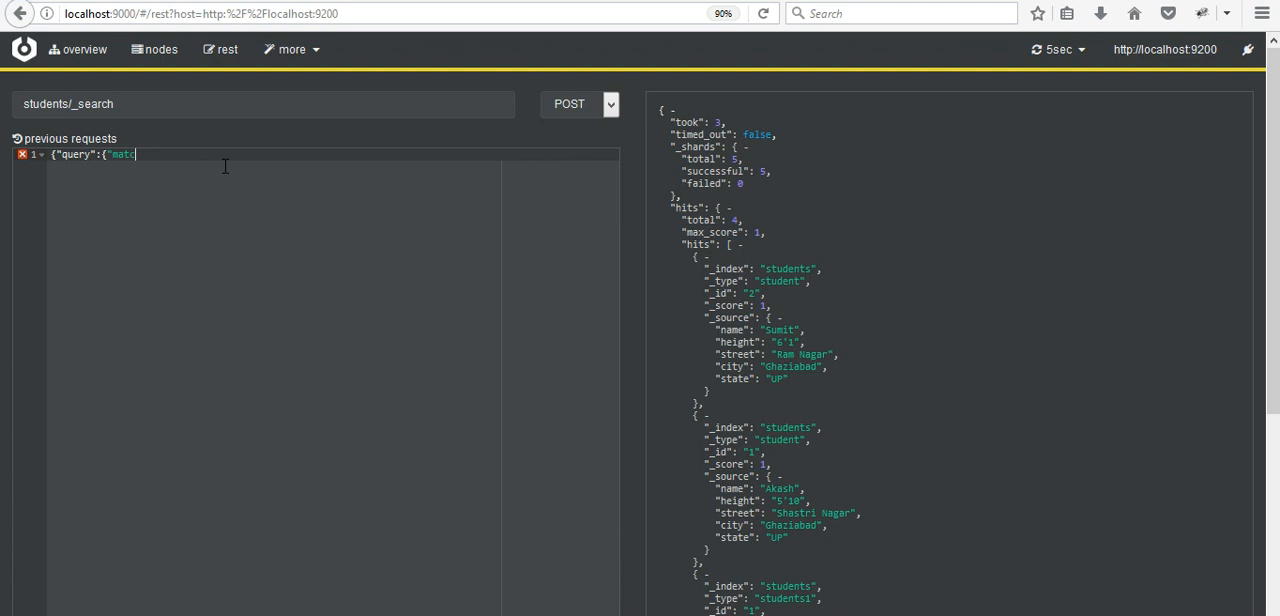
text(h)
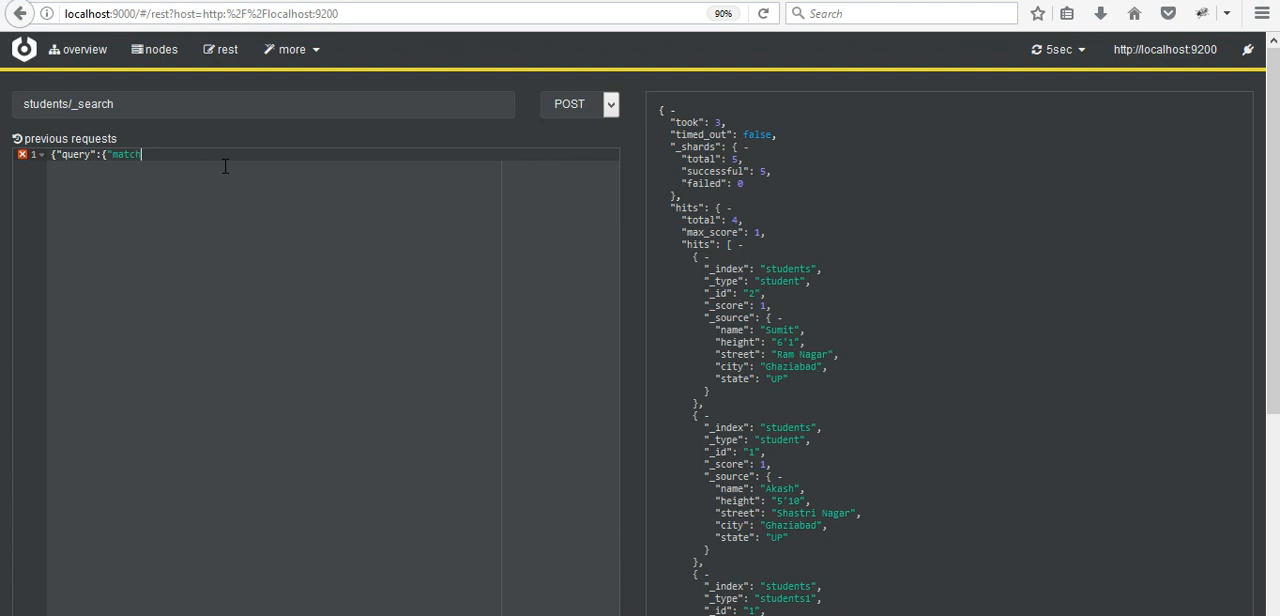
text(":{)
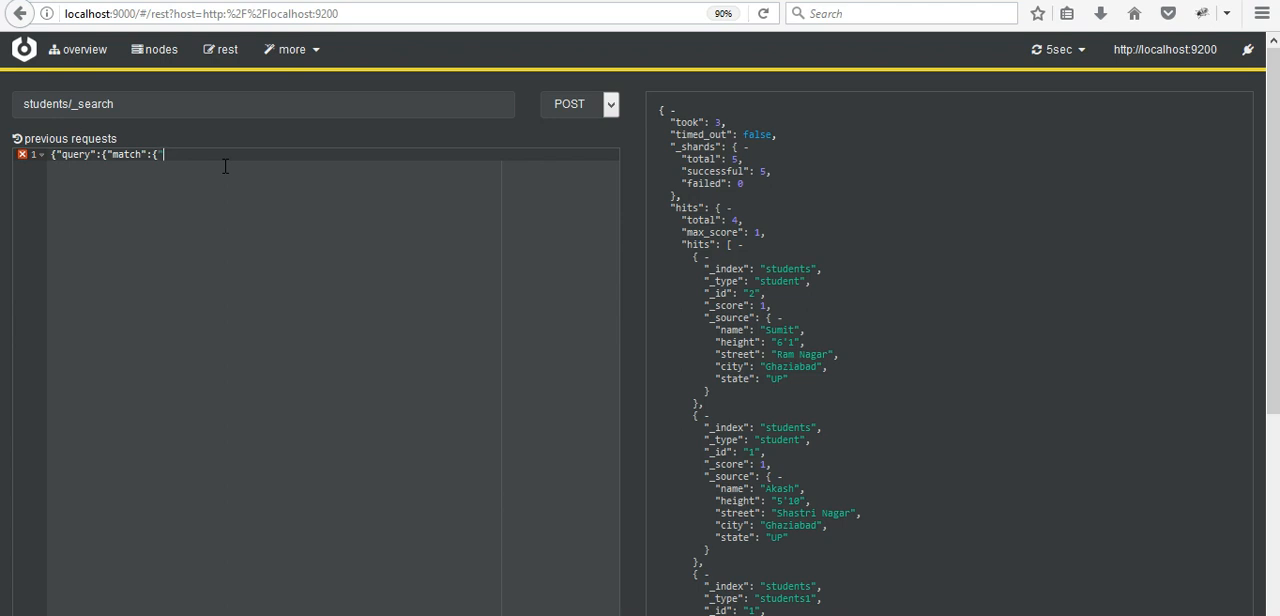
text(city)
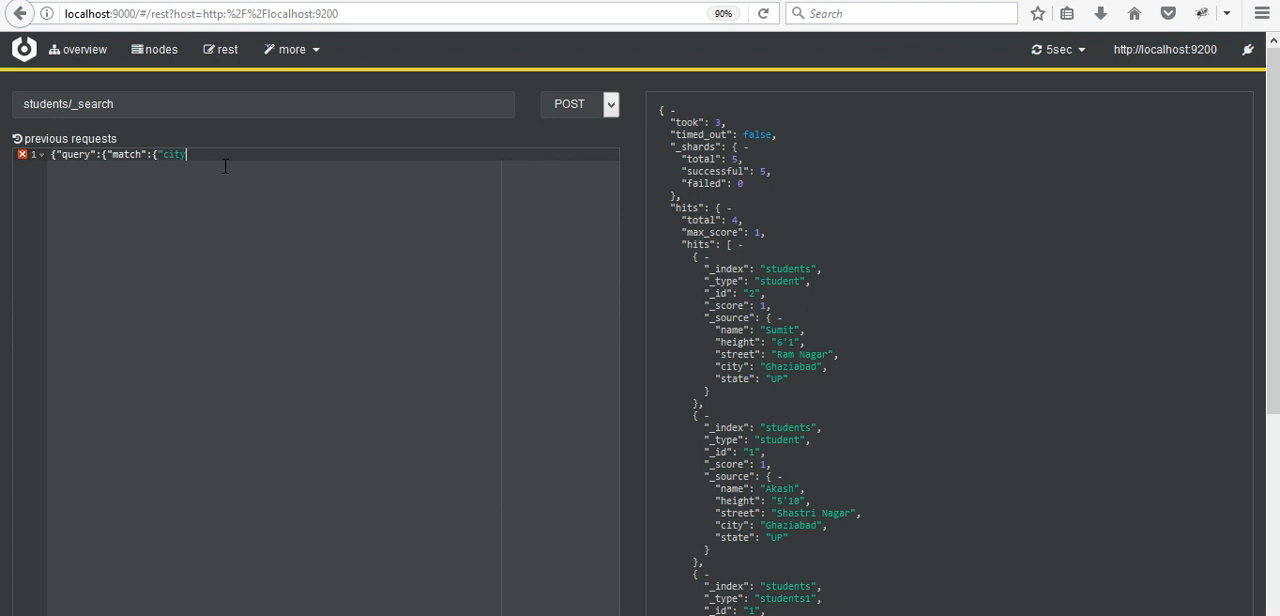
text(":")
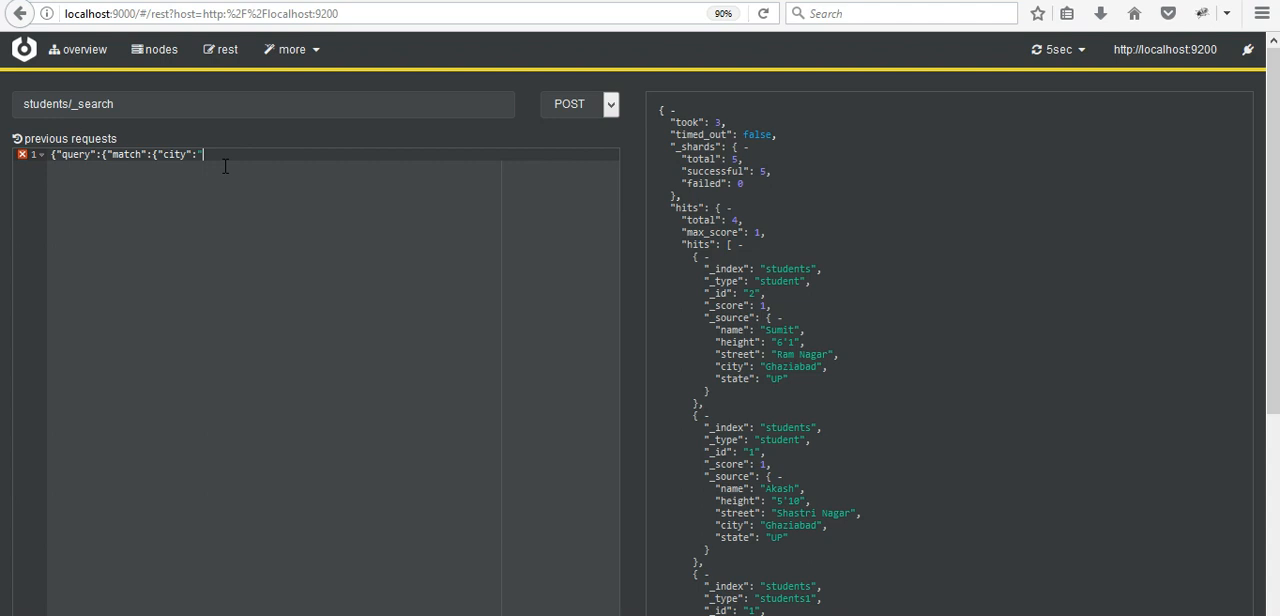
text(Ghazi)
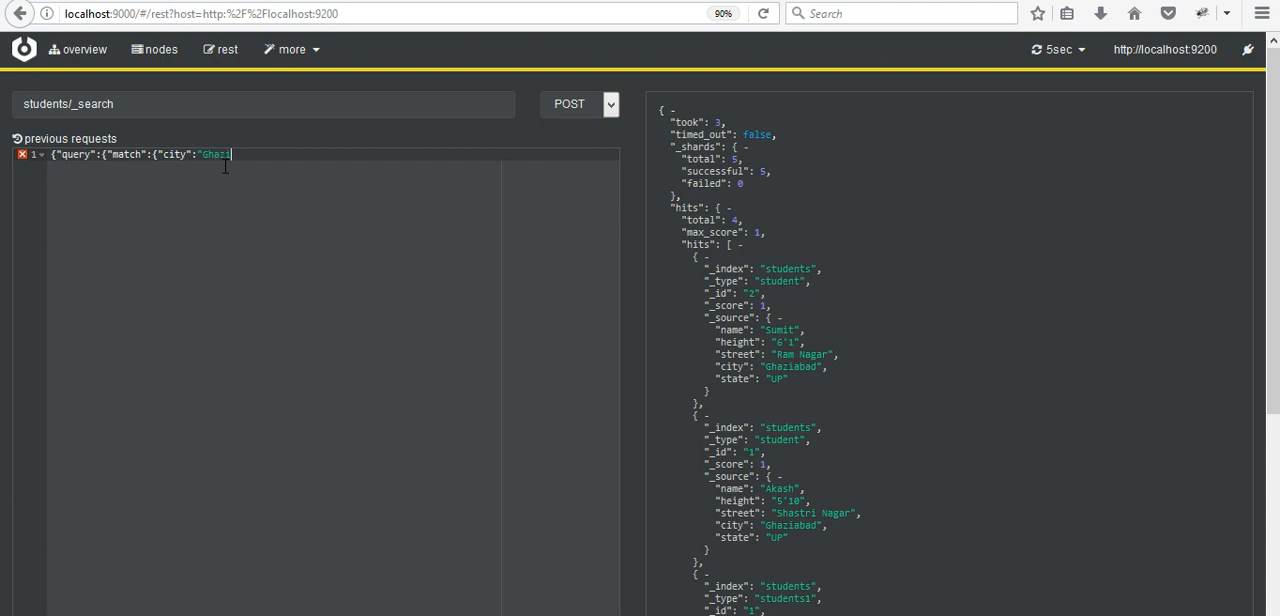
text(ab)
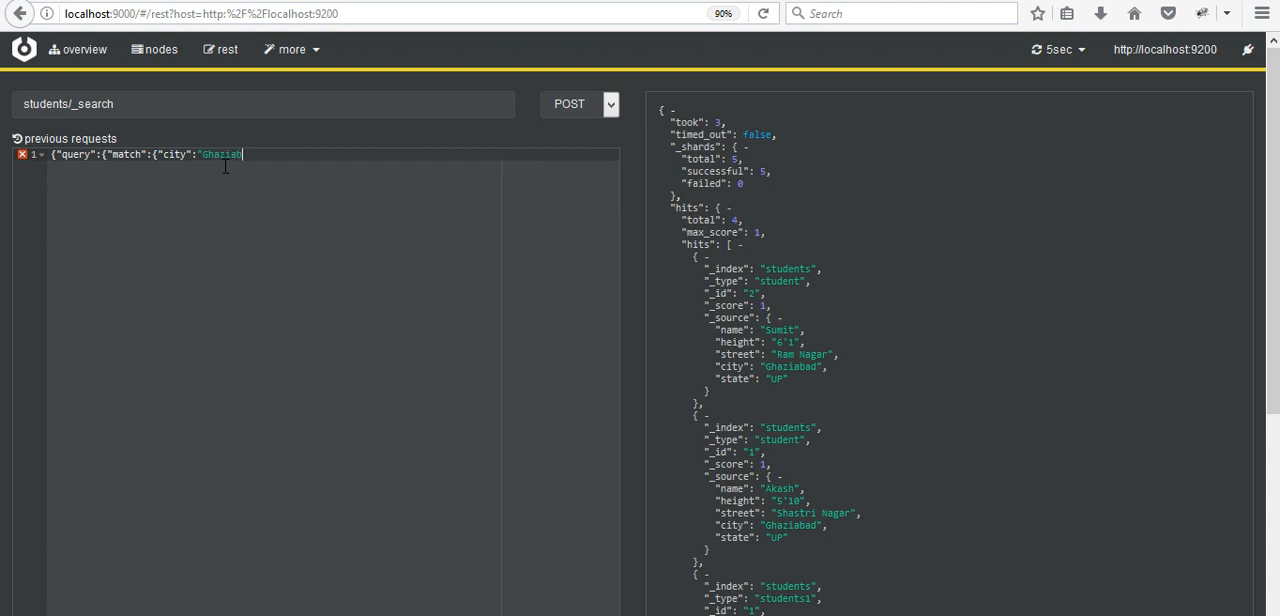
text(ad")
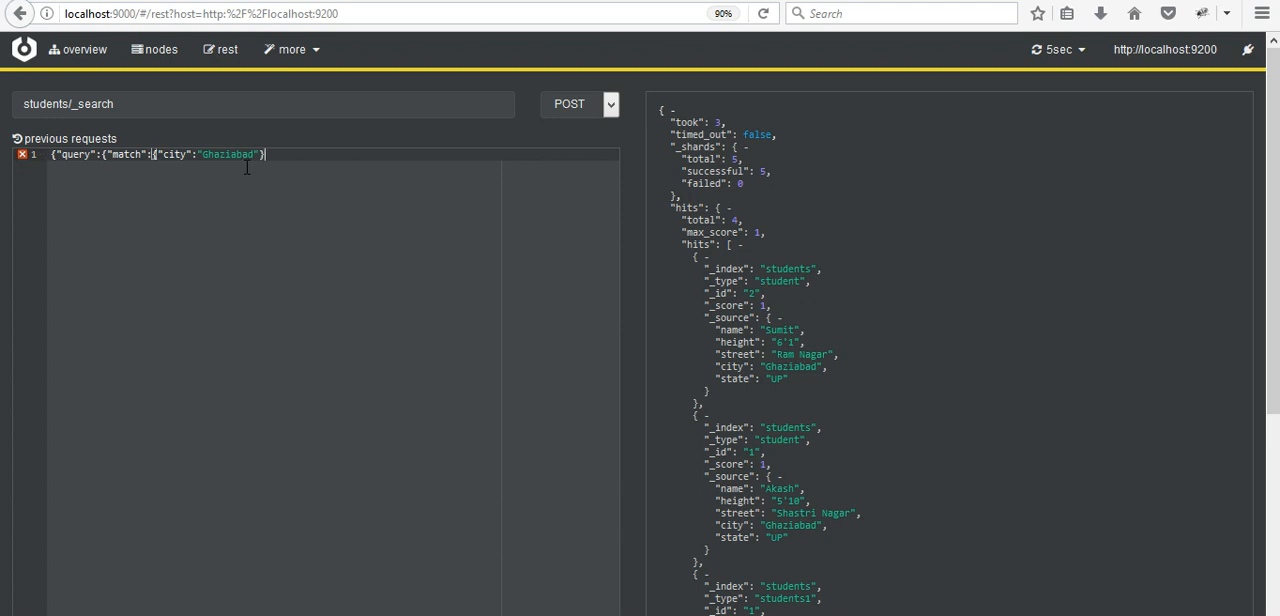
text(}})
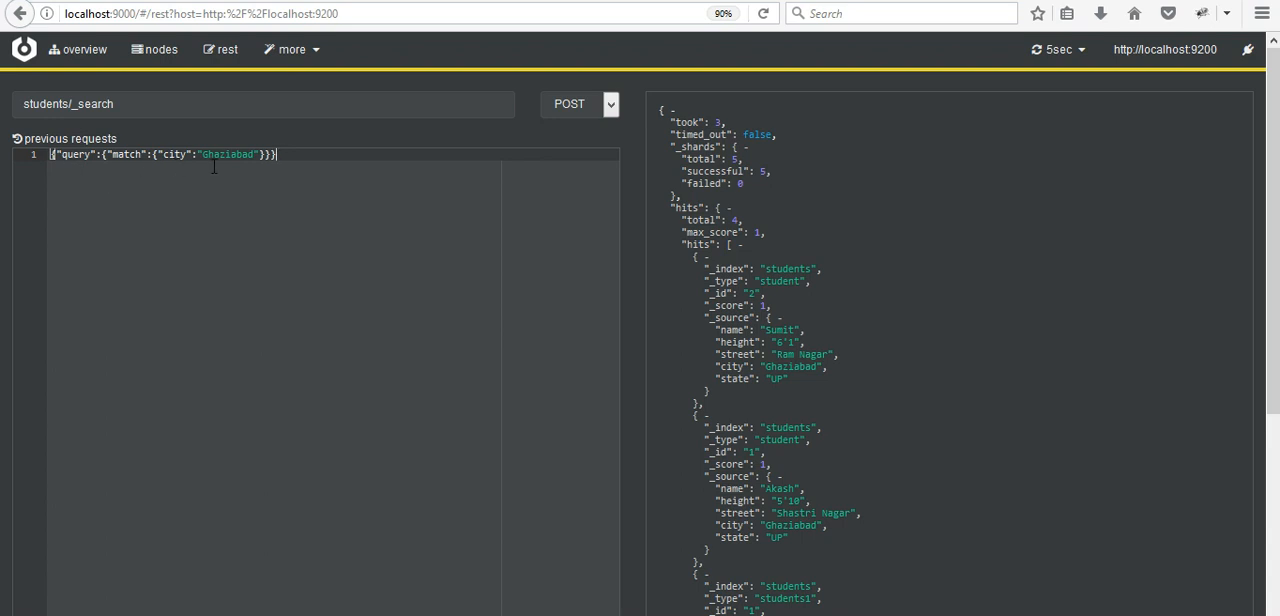
mouse_move(1256, 232)
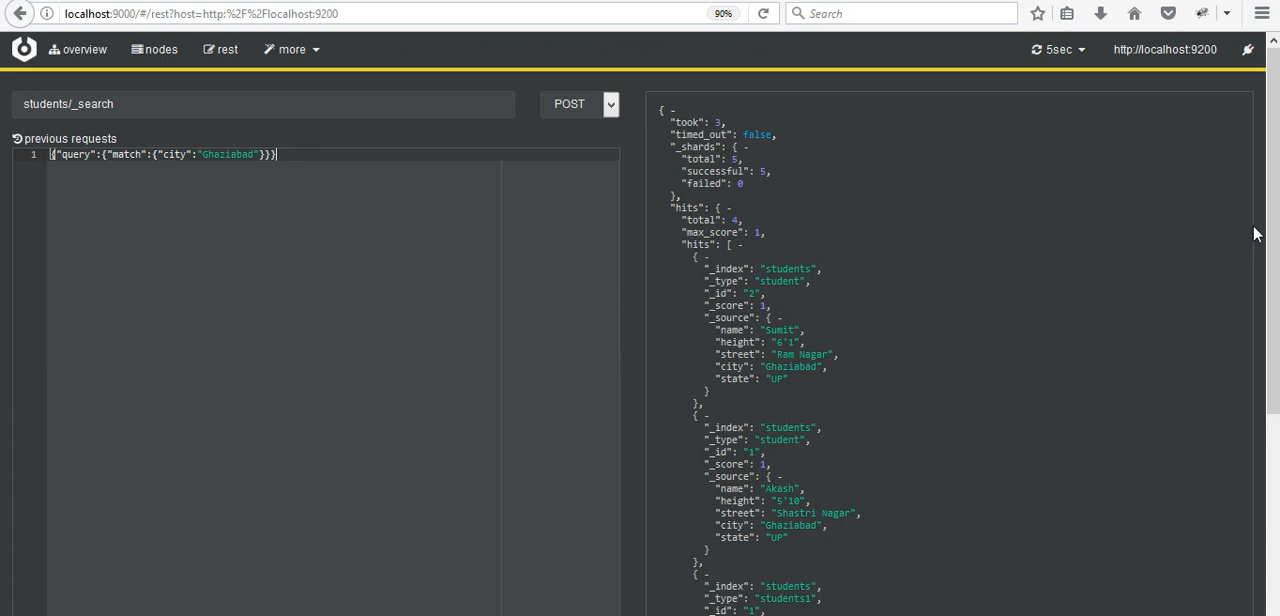
Send the city match request, returning the two Ghaziabad students Aakash and Sumit.
scroll(down, 3)
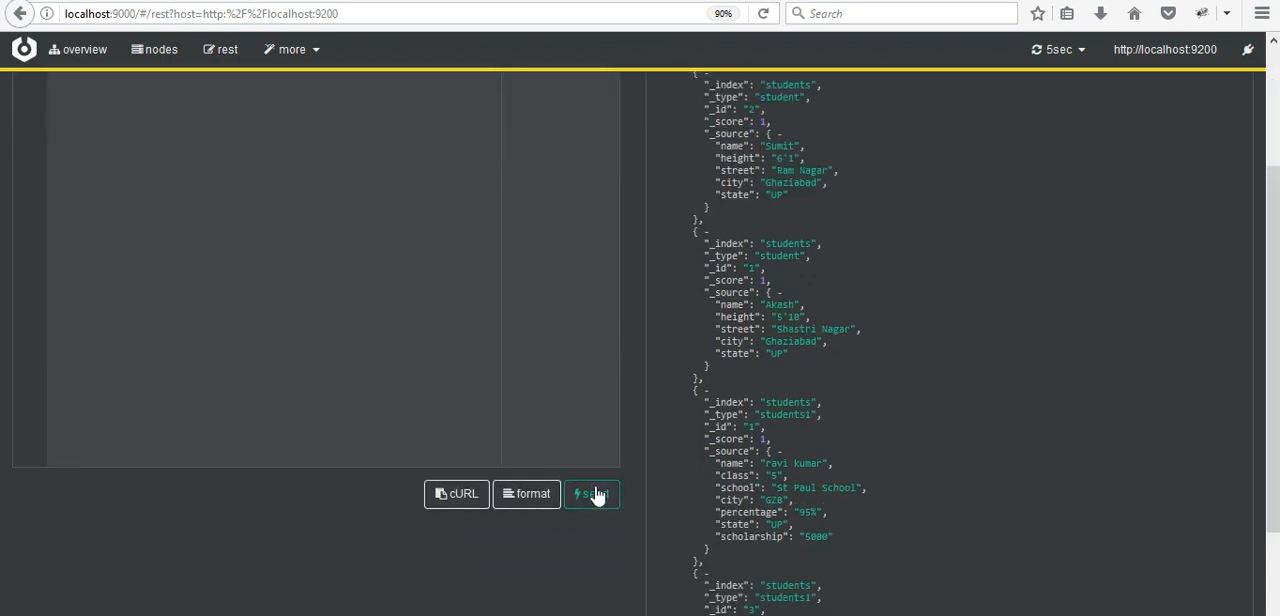
click(592, 492)
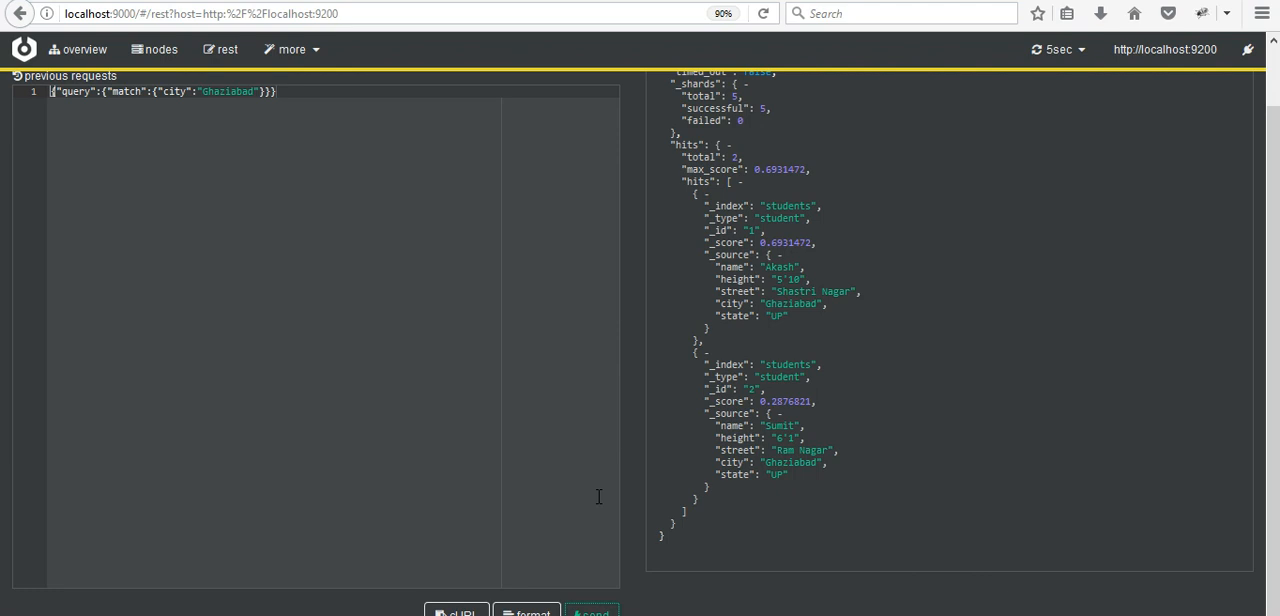
mouse_move(756, 376)
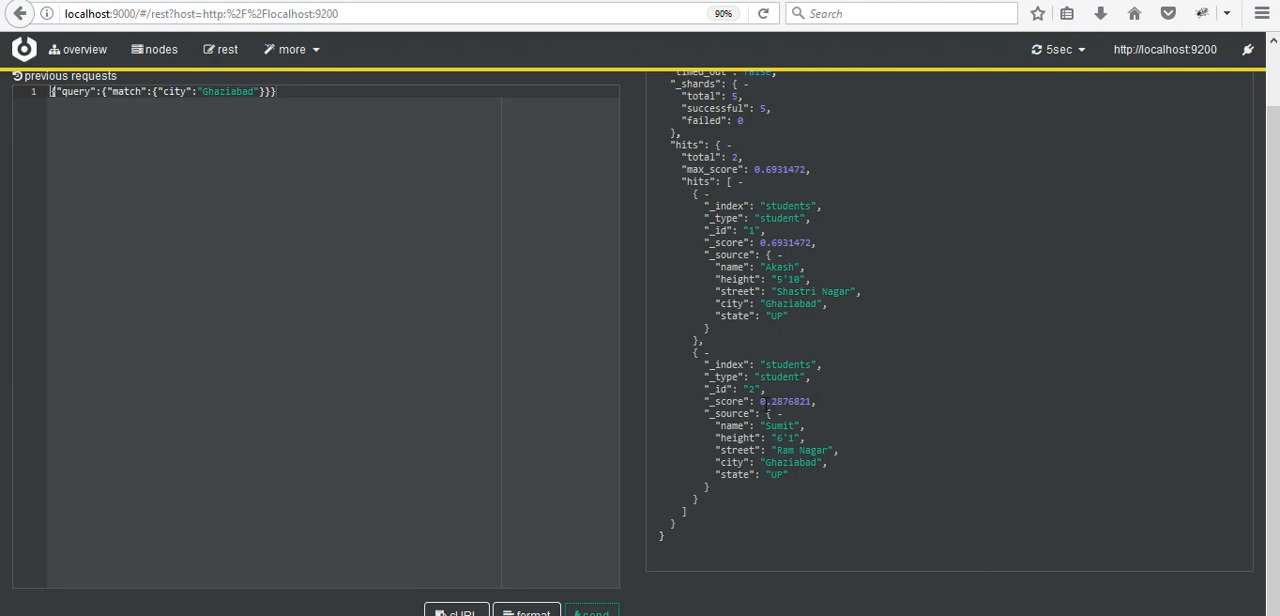
mouse_move(764, 476)
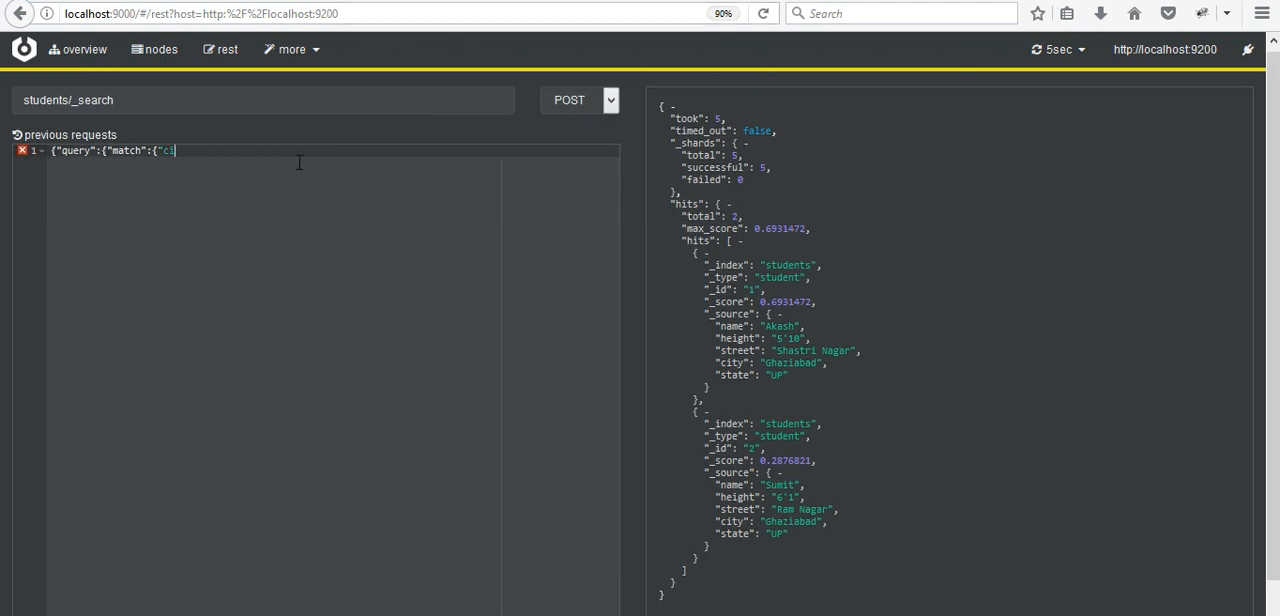
Replace the match clause with a multi_match whose query is "Ghaziabad".
key(BackSpace)
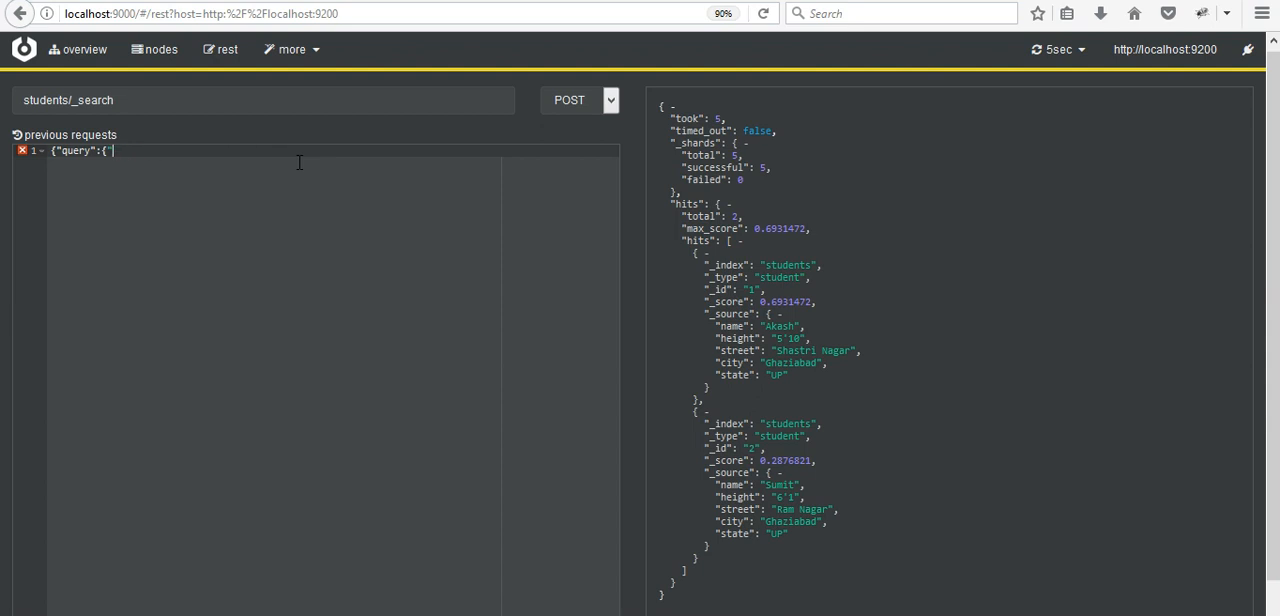
text(multi_)
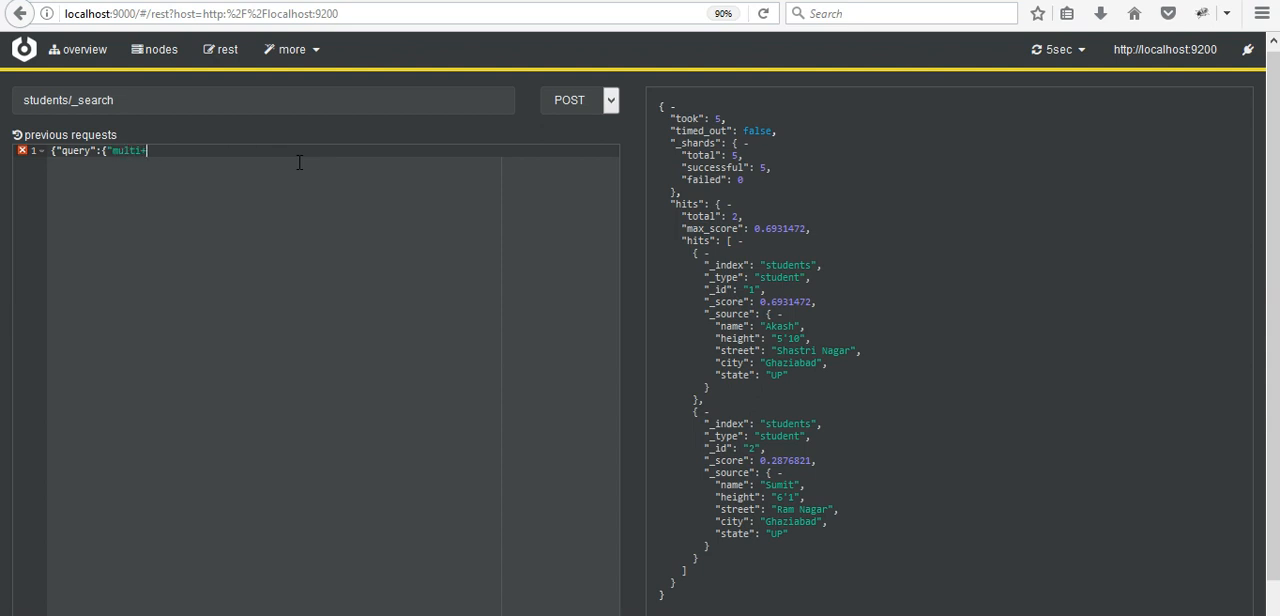
text(match":)
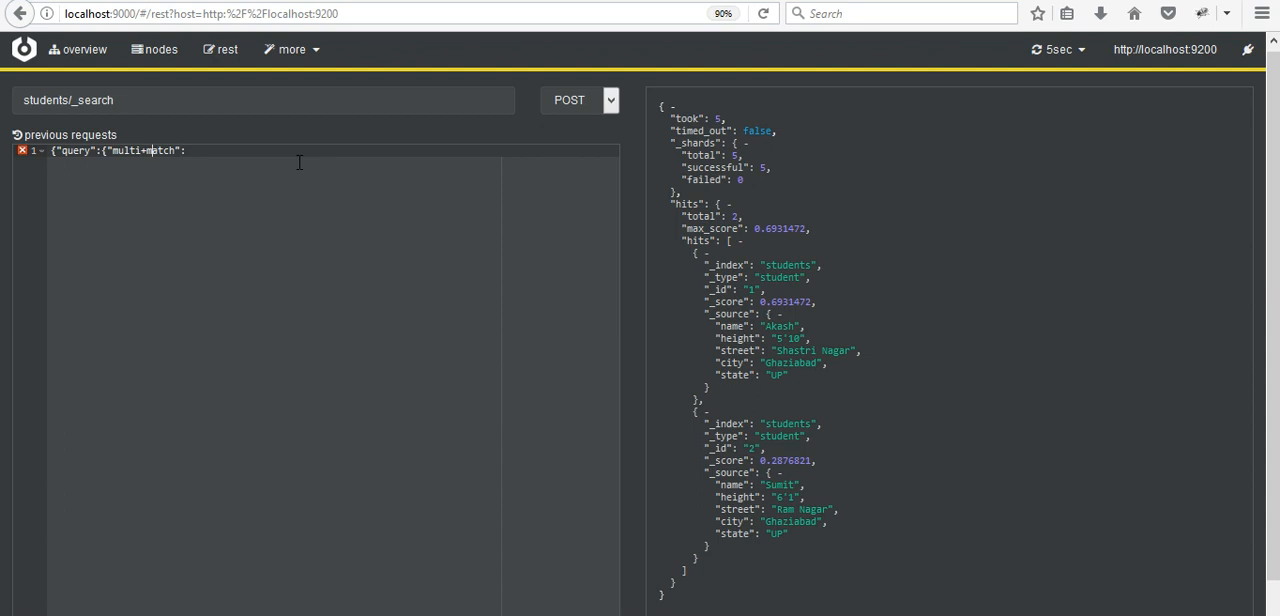
key(Backspace)
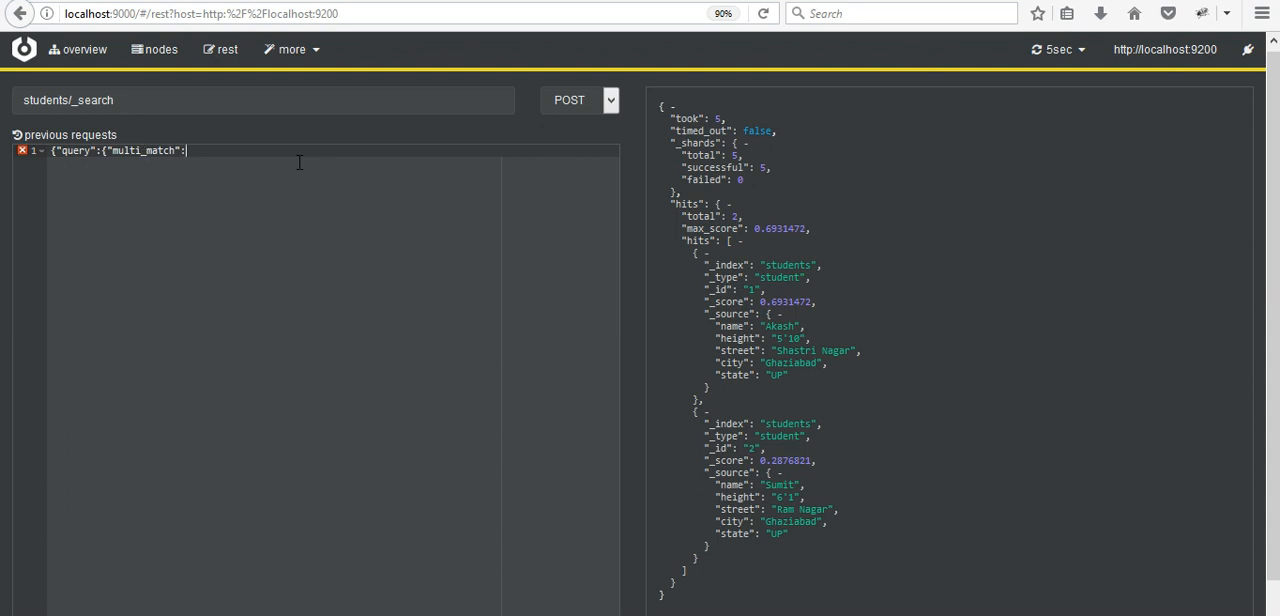
text({)
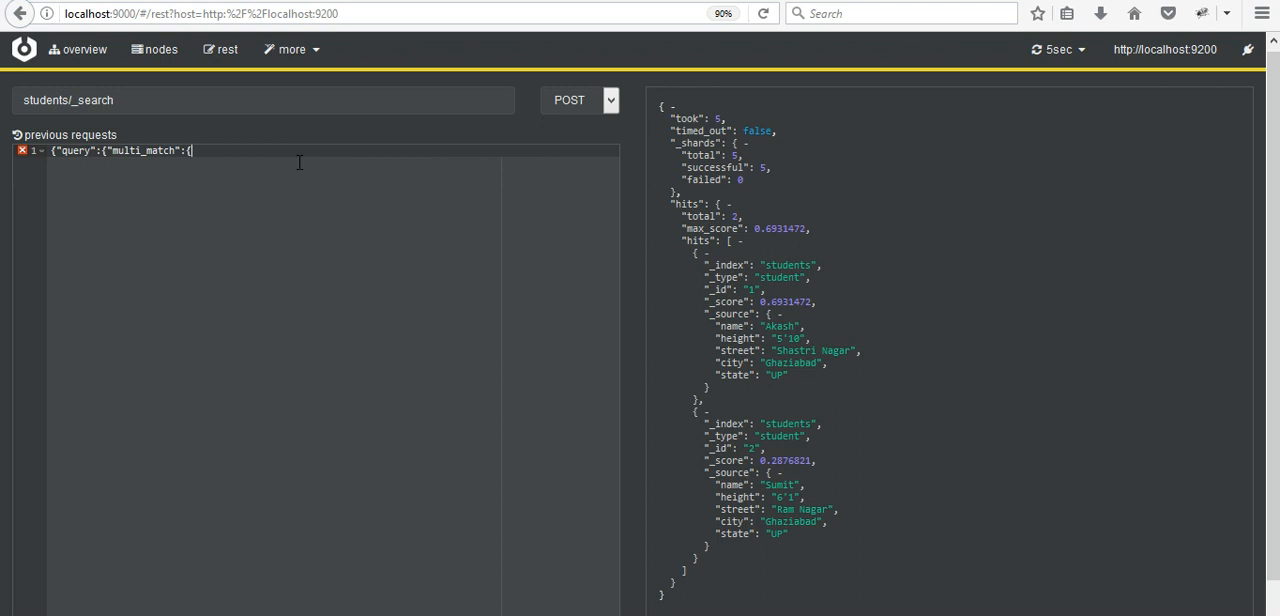
text("query":)
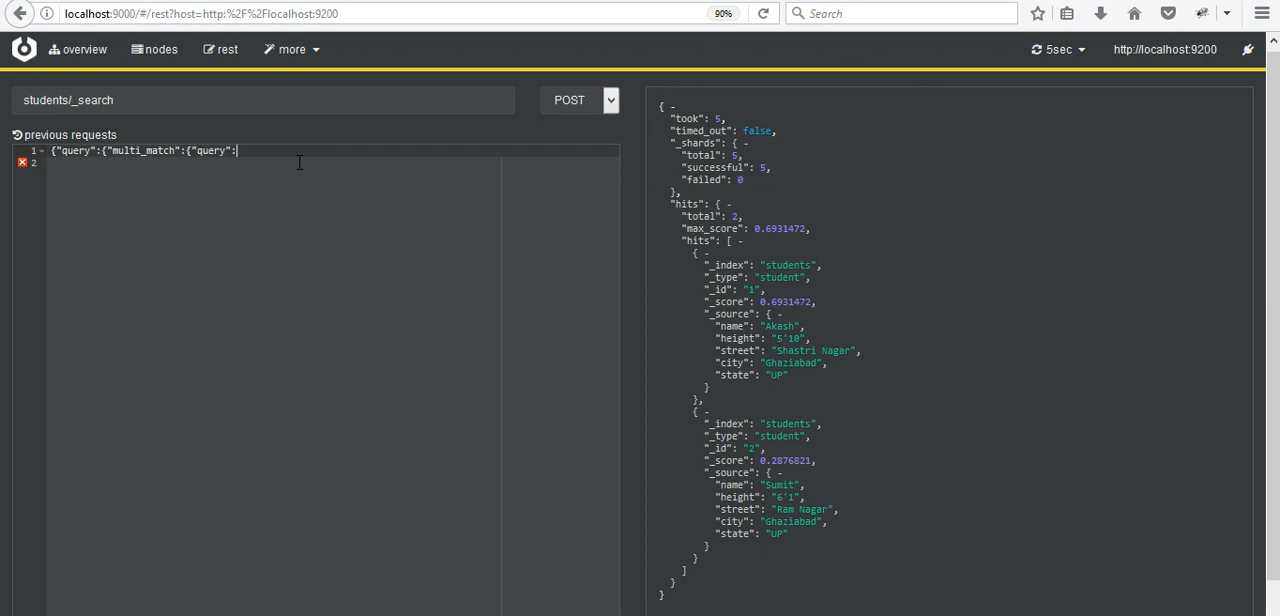
text(")
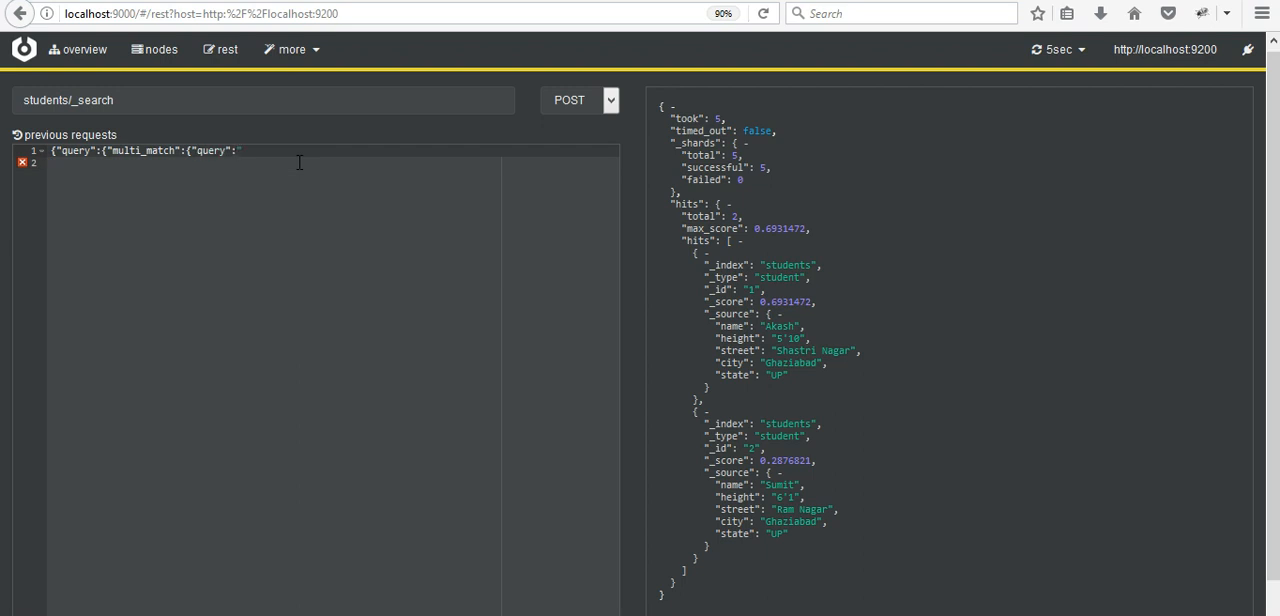
text(Ghaziabad)
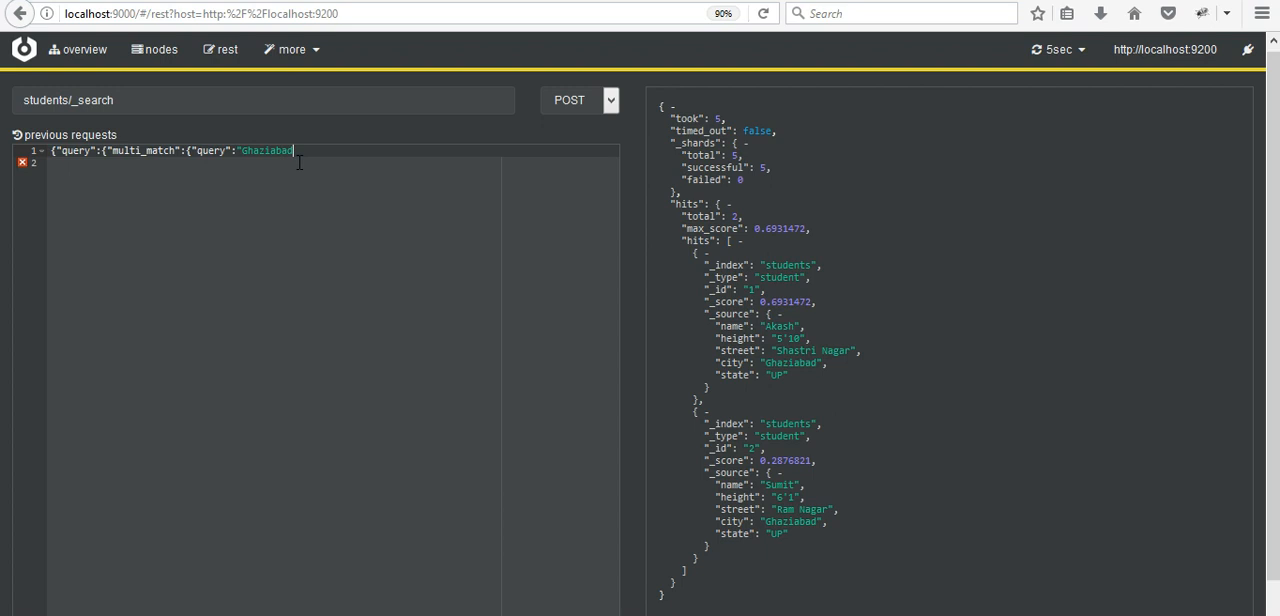
text(")
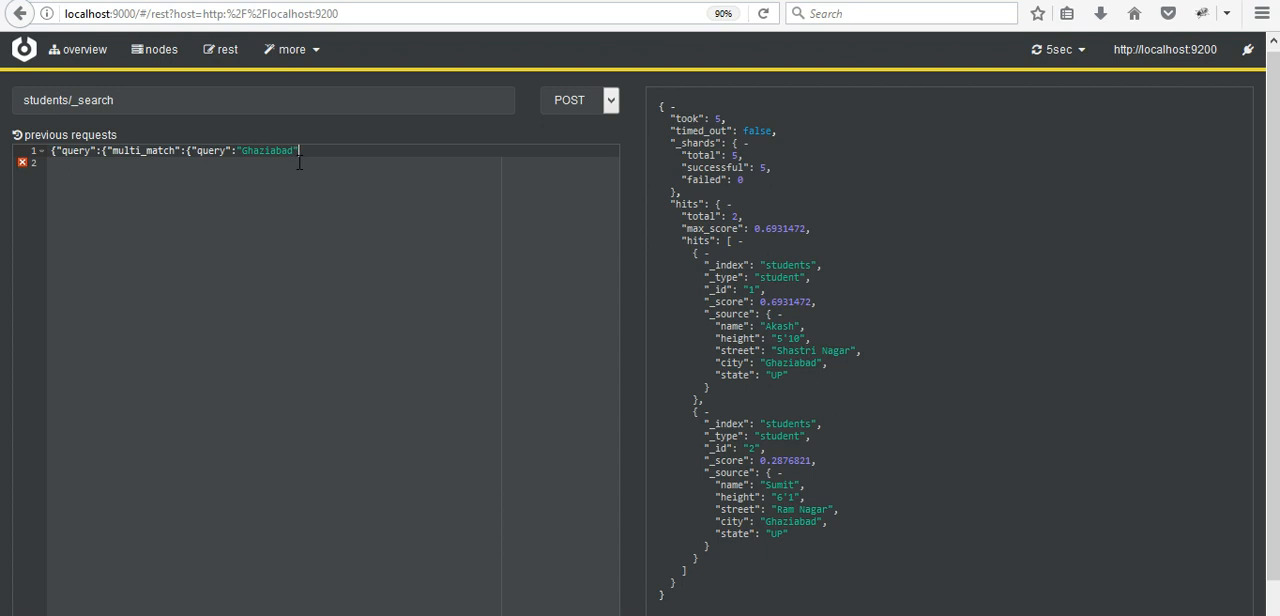
Add "fields":["city","state"] and close the multi_match query body.
text(,fiel)
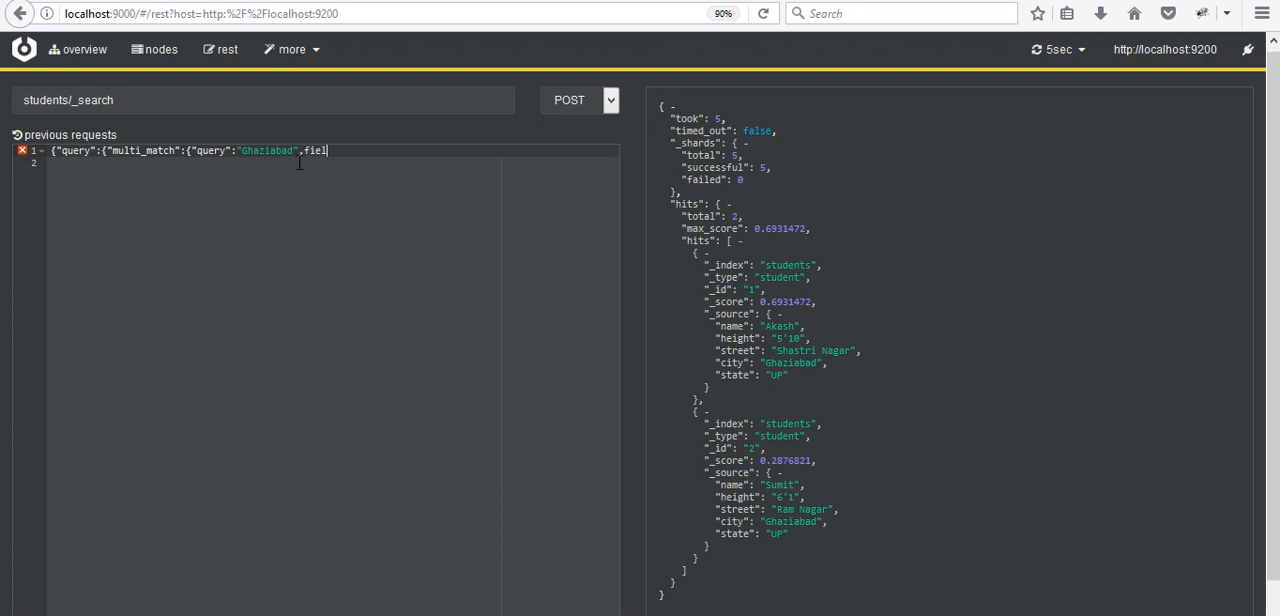
text(ds)
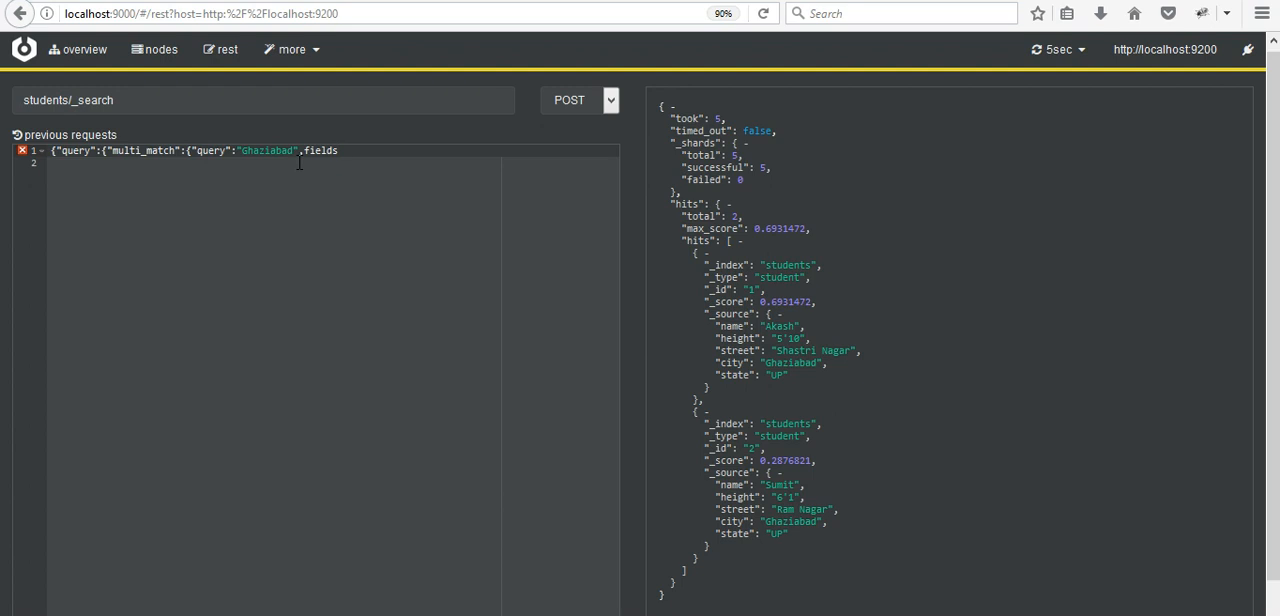
text(:)
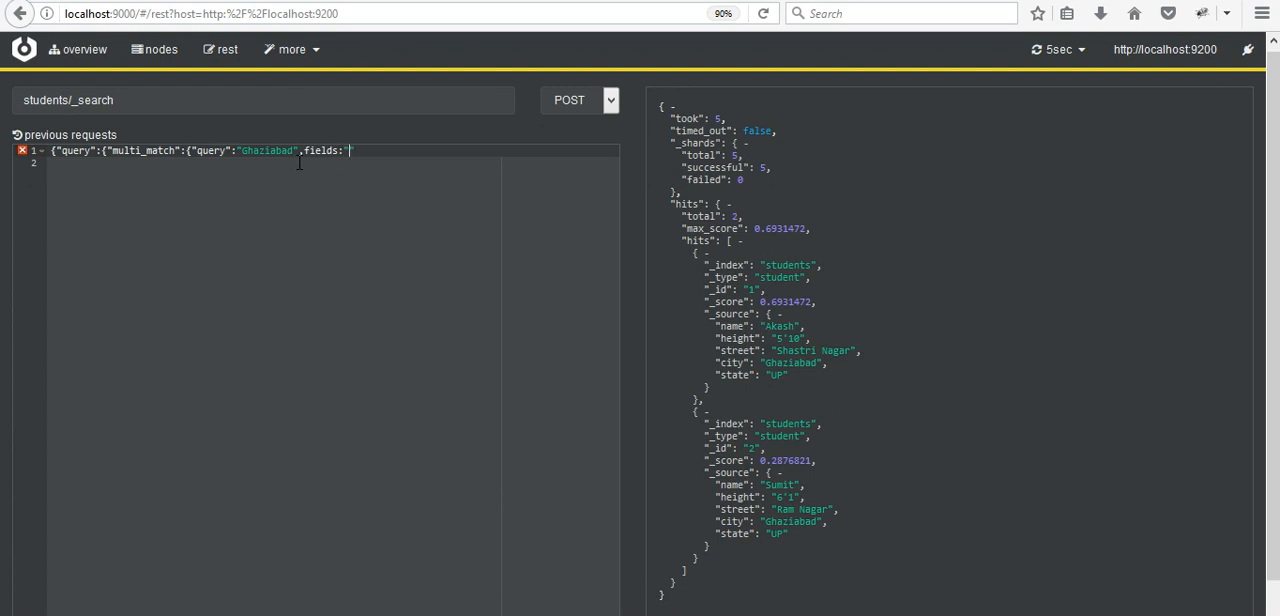
text([])
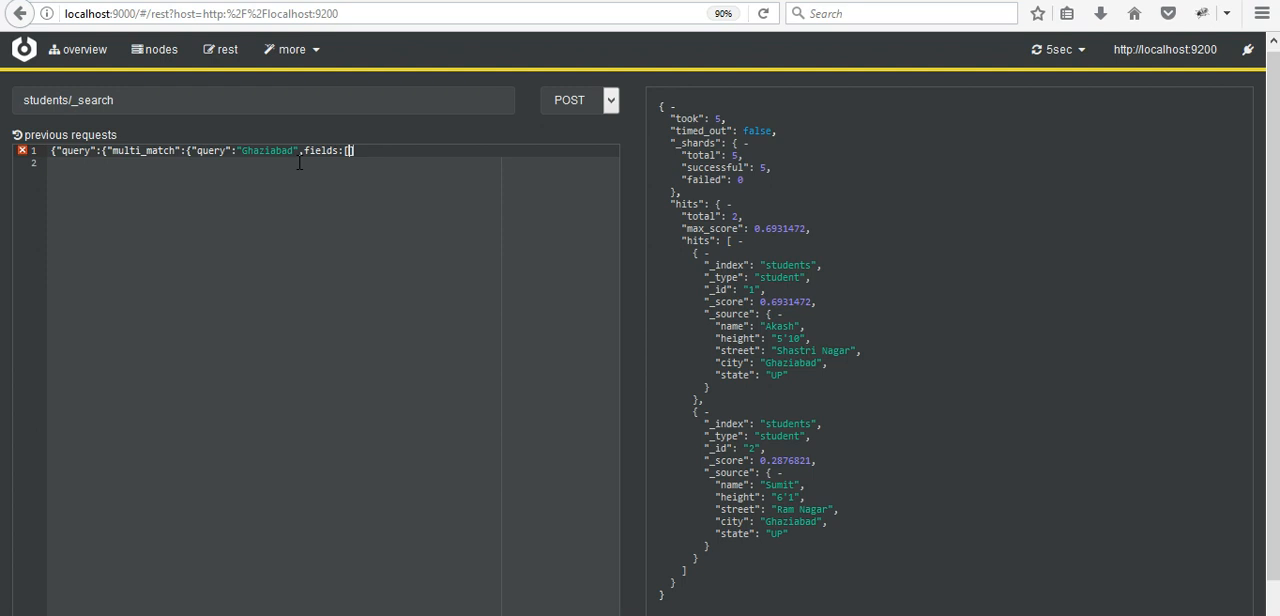
text(city)
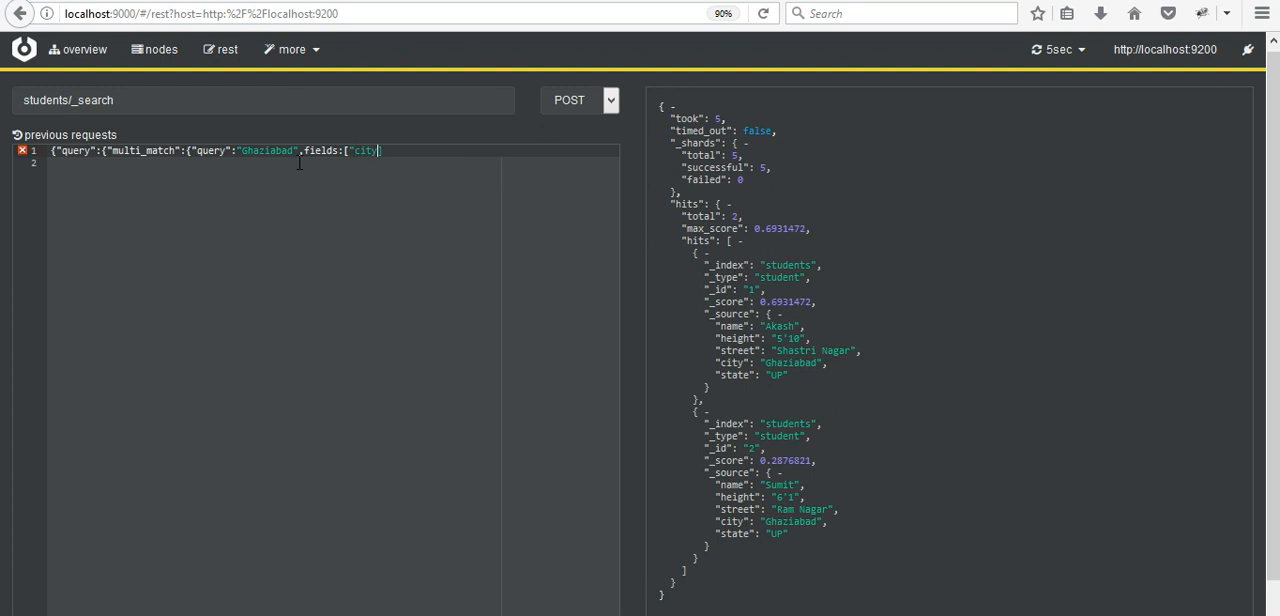
text(":")
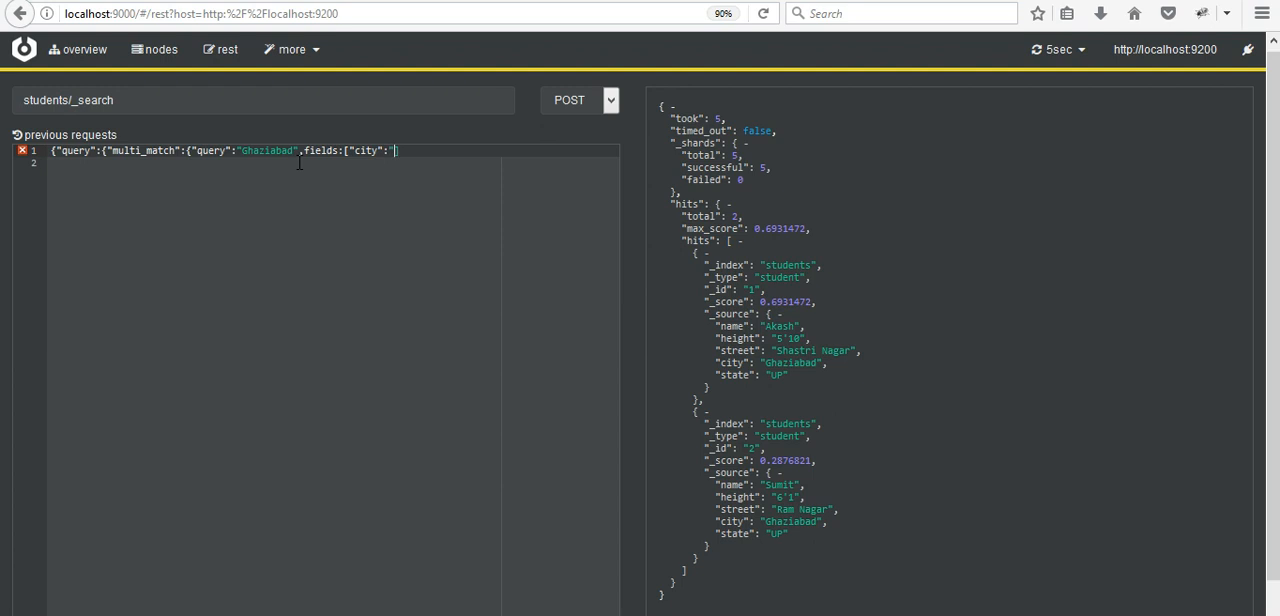
text(state)
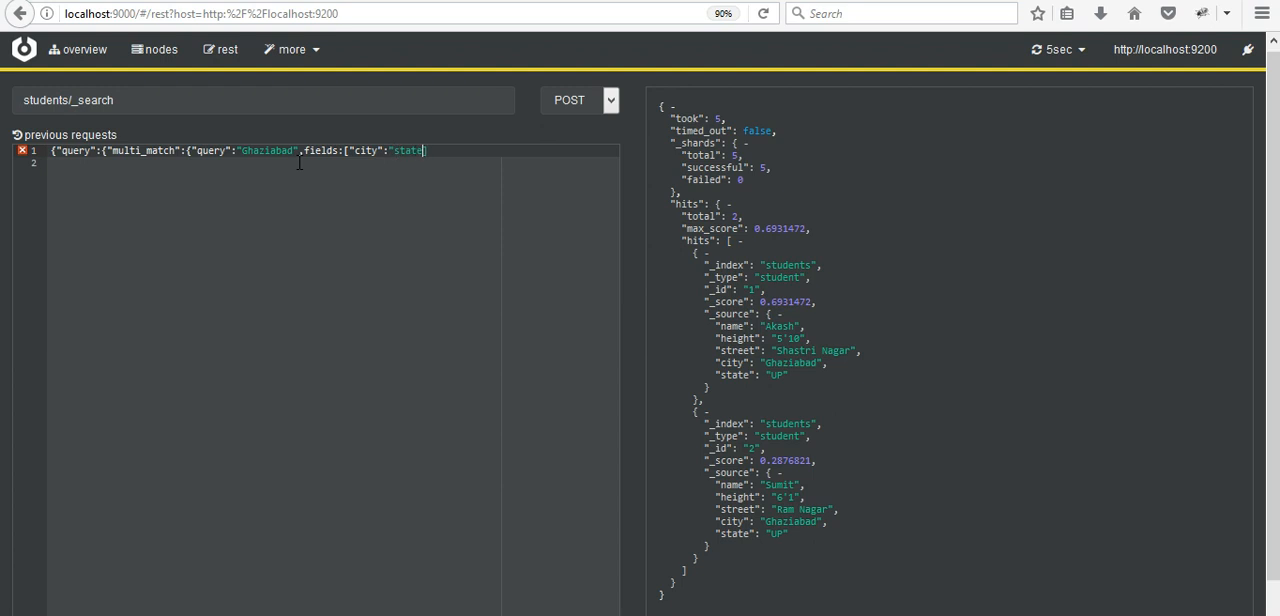
text(])
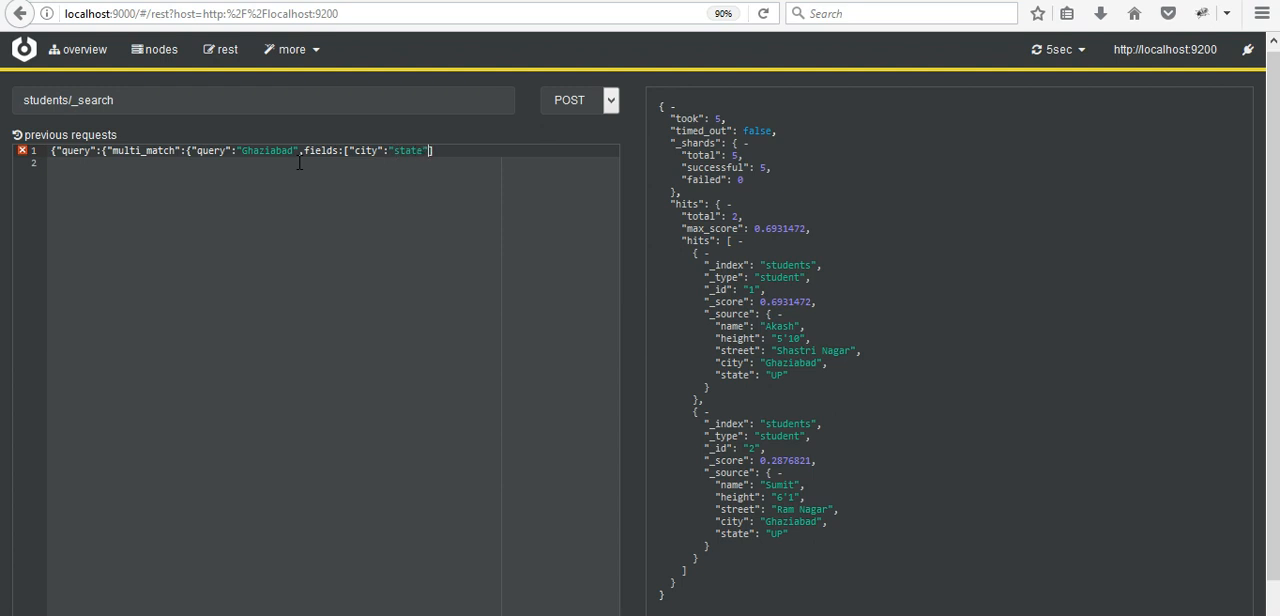
text(}}})
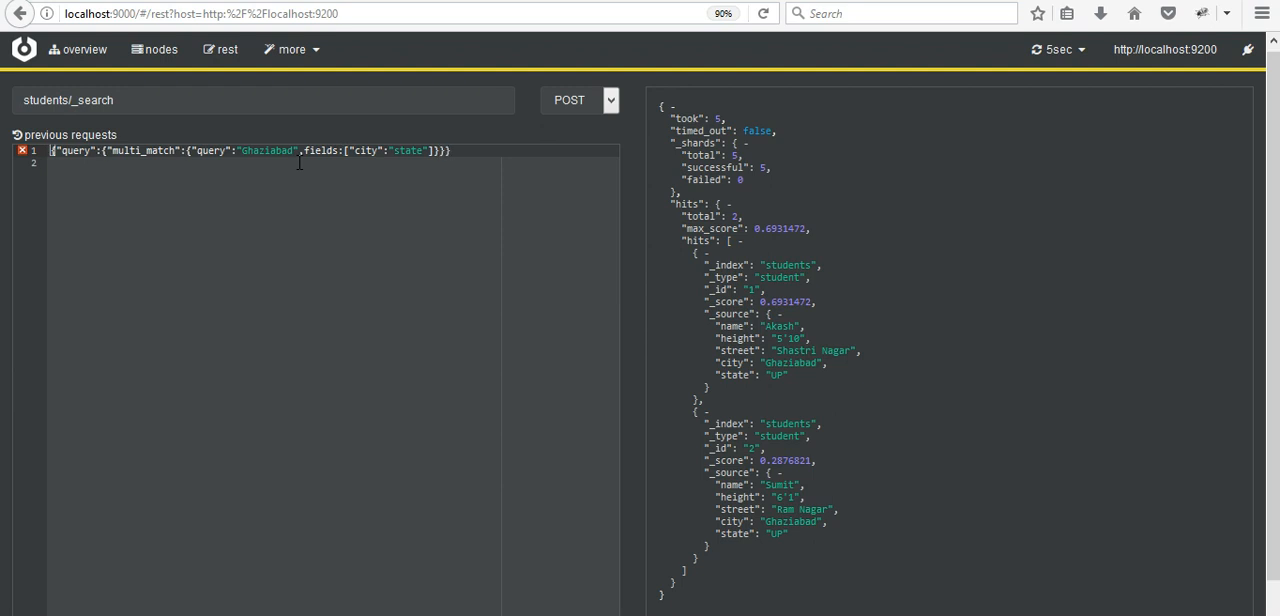
mouse_move(242, 160)
text(")
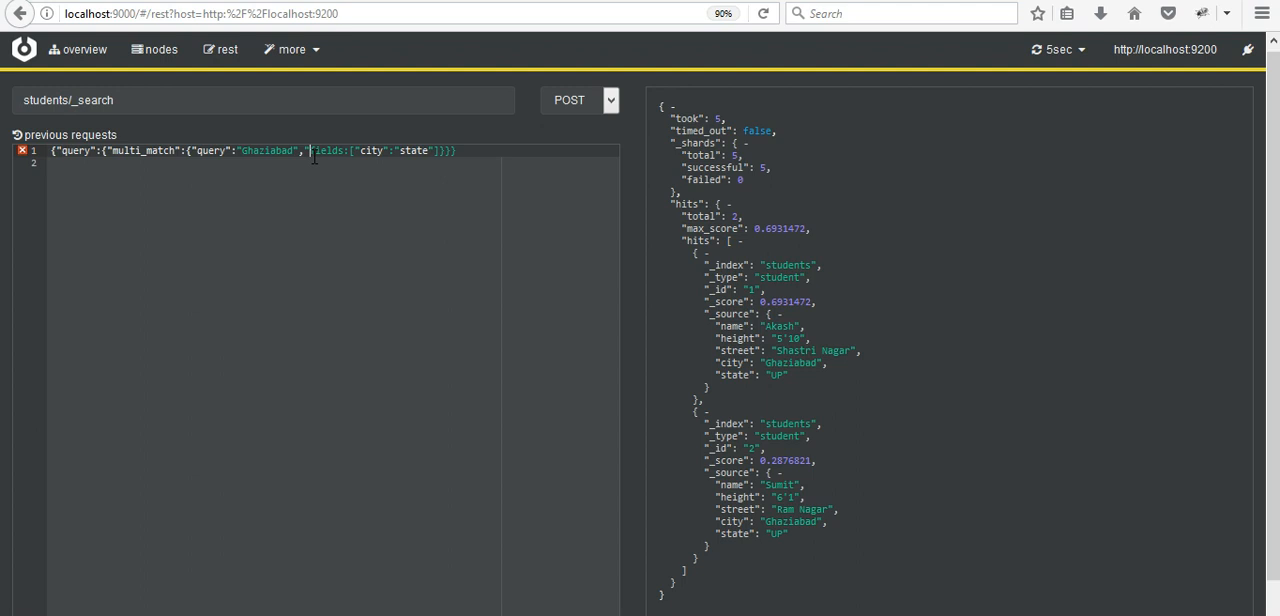
mouse_move(464, 86)
text(")
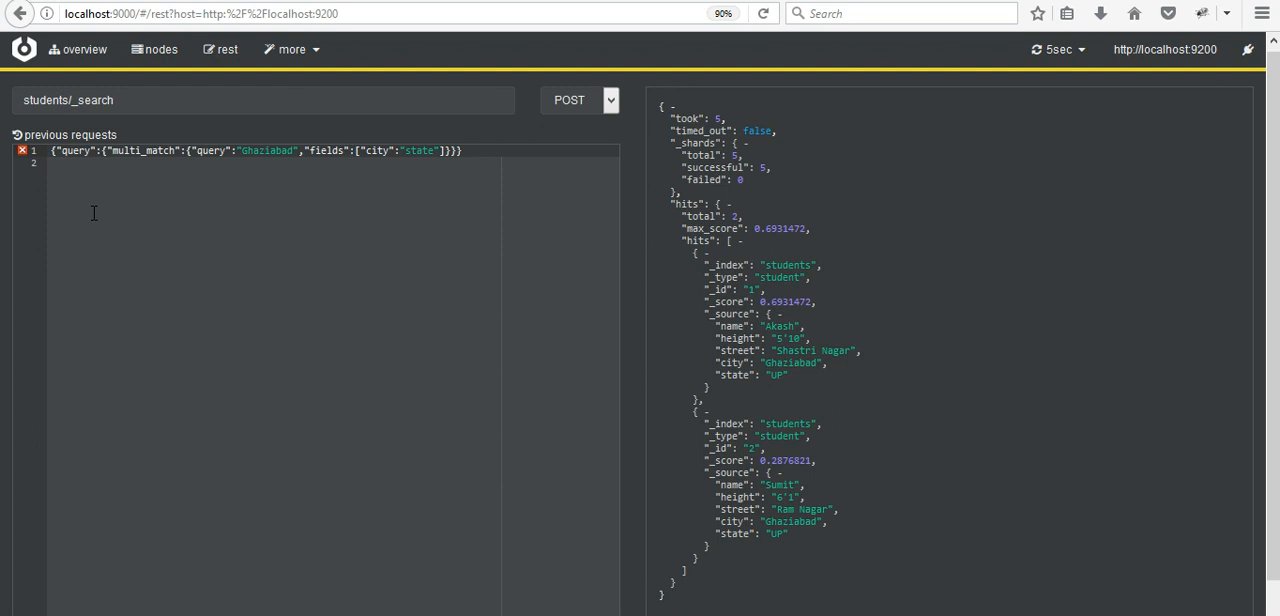
mouse_move(284, 208)
text(,)
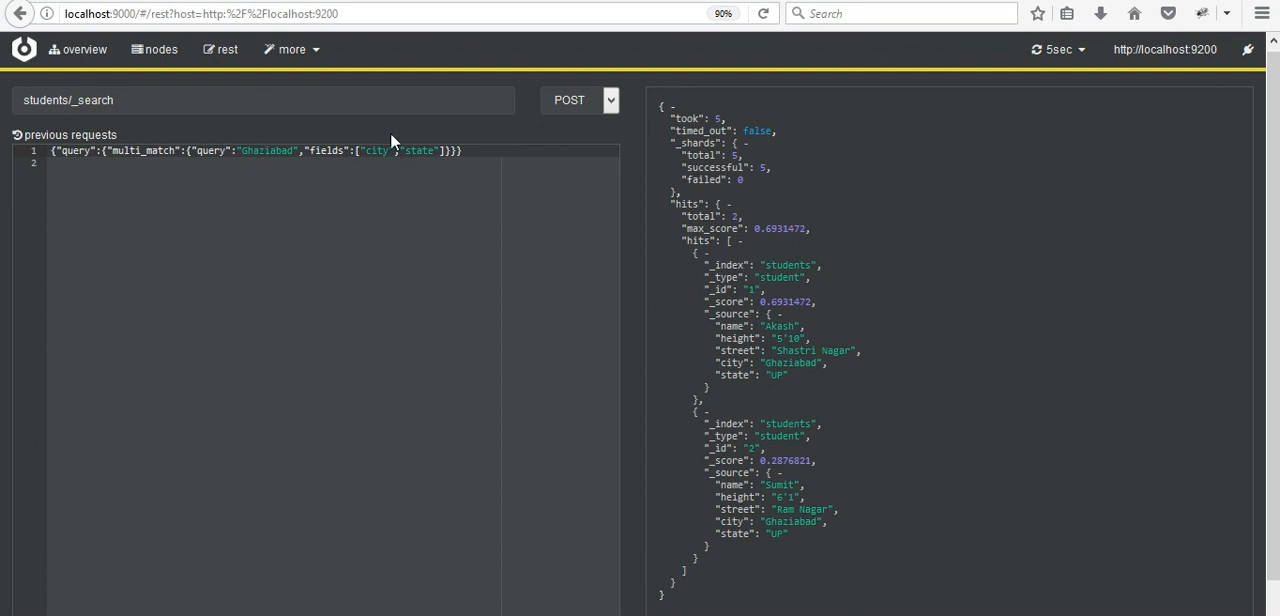
mouse_move(722, 204)
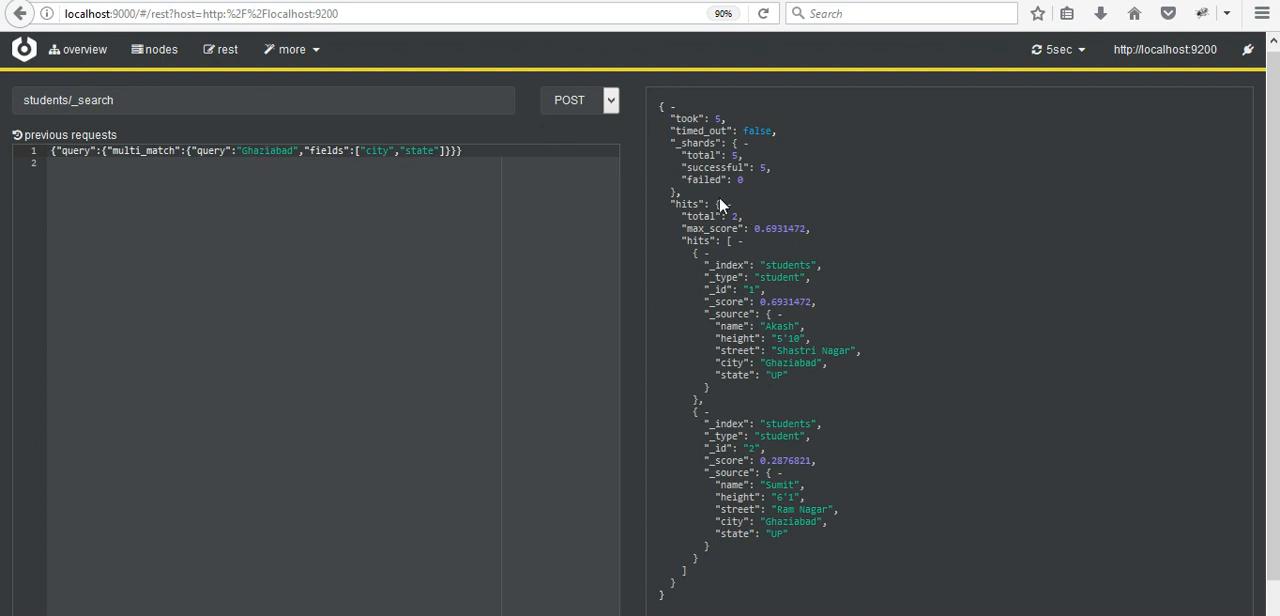
Keep POST as the method for students/_search and review the two Ghaziabad hits.
click(612, 100)
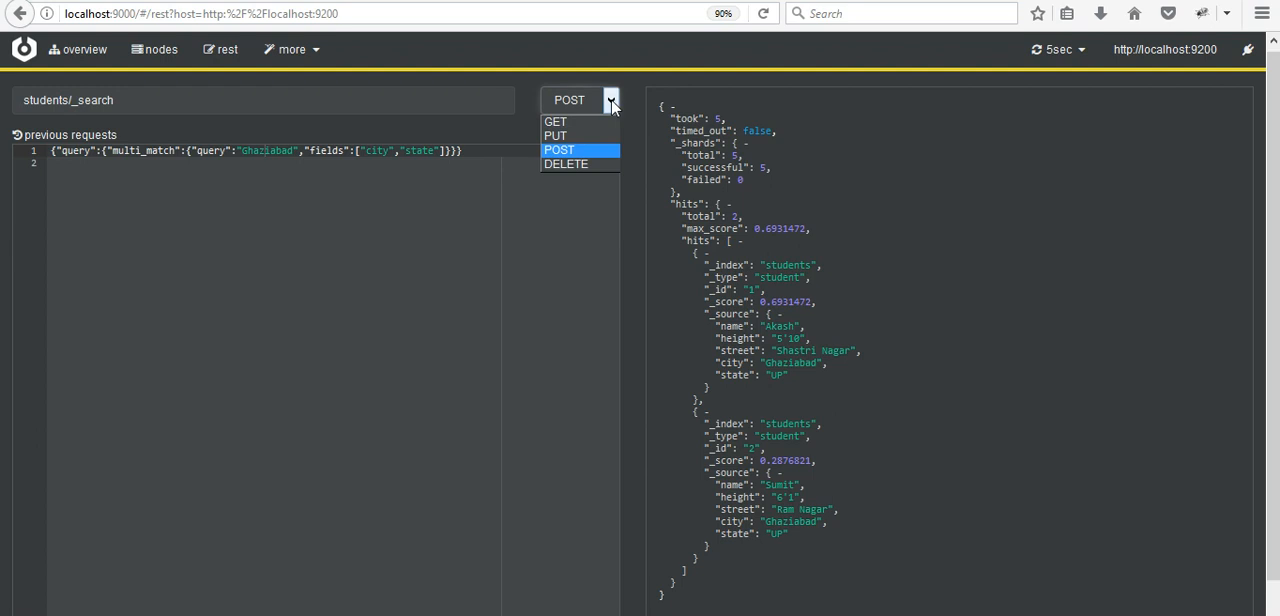
click(558, 150)
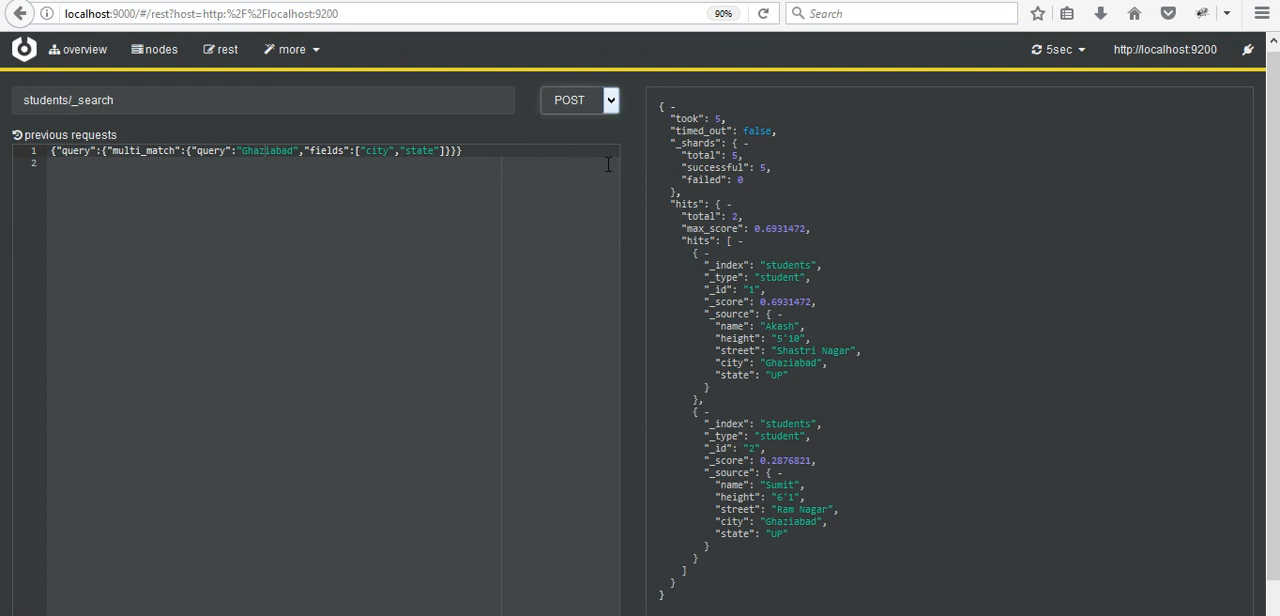
mouse_move(1270, 180)
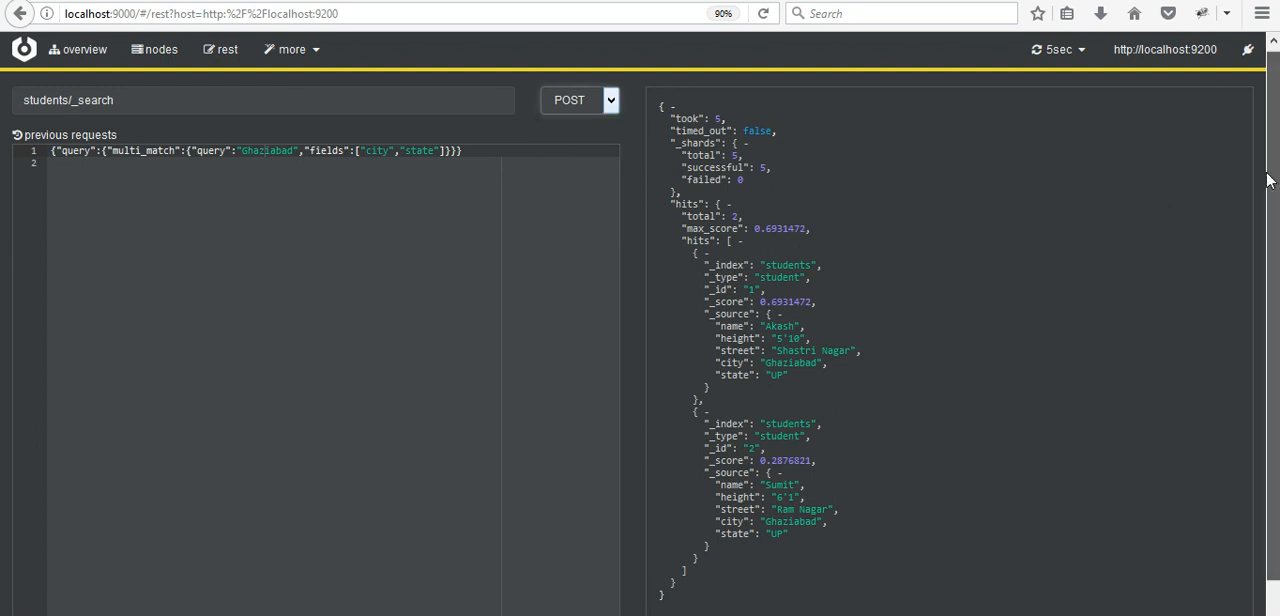
scroll(down, 3)
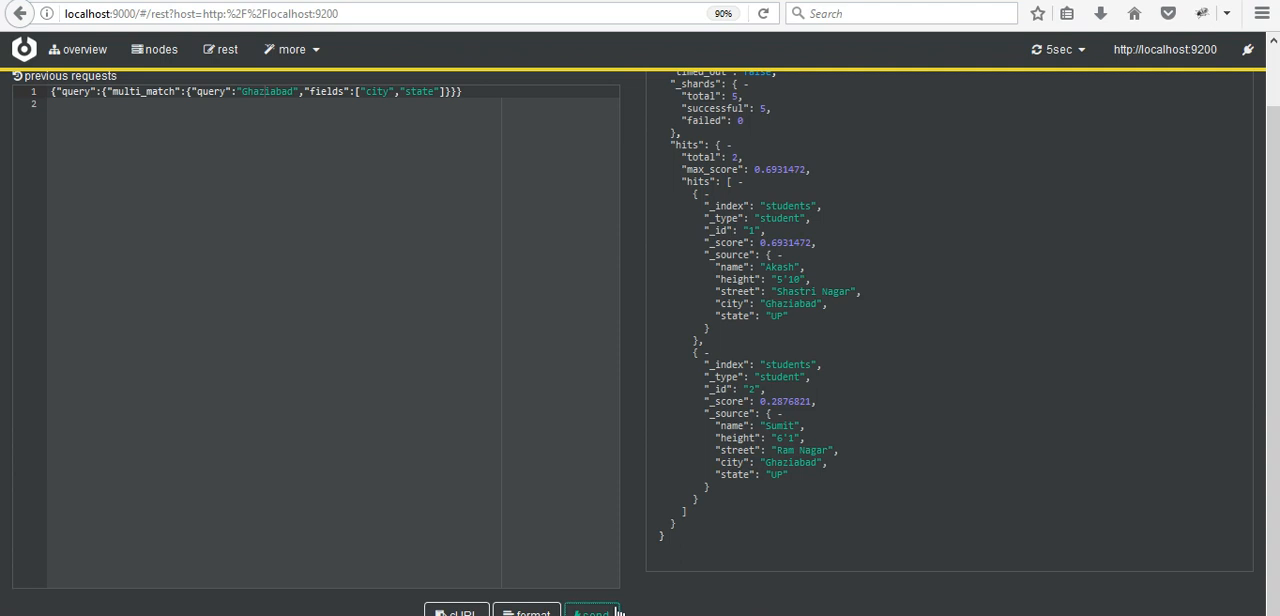
mouse_move(1160, 416)
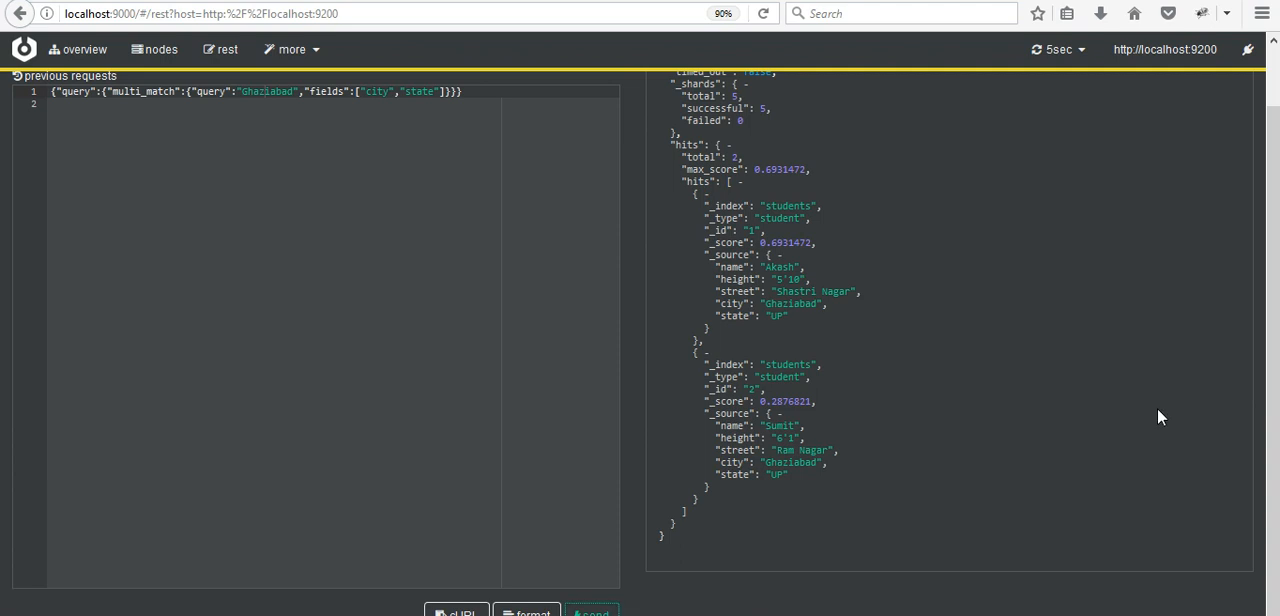
mouse_move(836, 312)
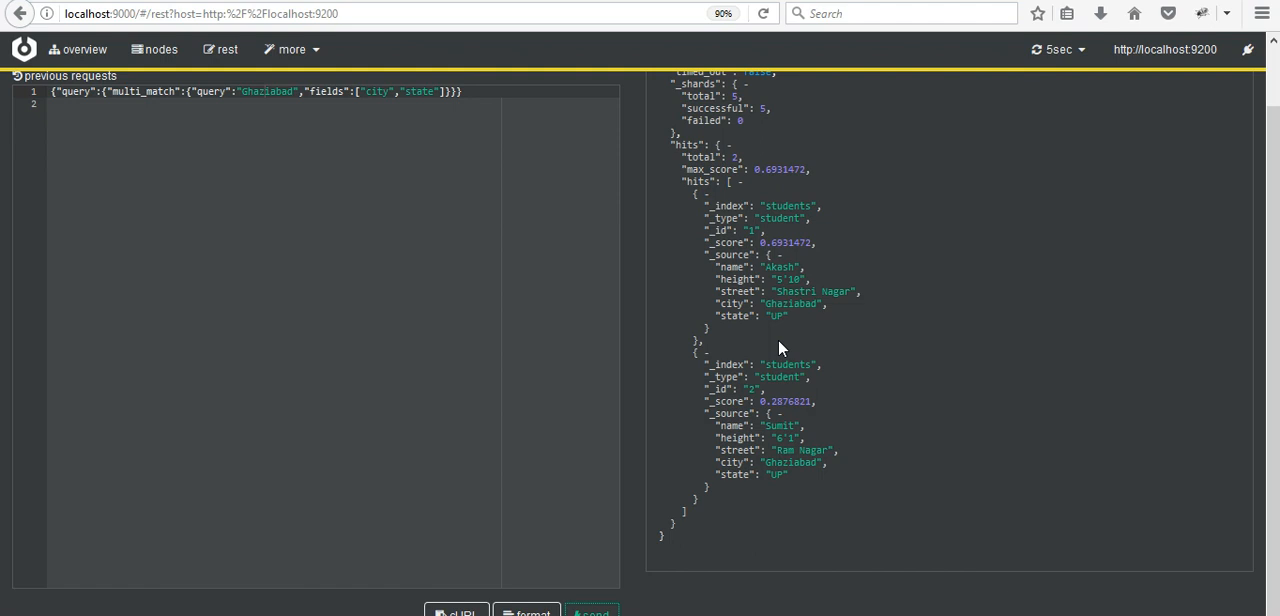
mouse_move(1068, 252)
text({"query":{"m)
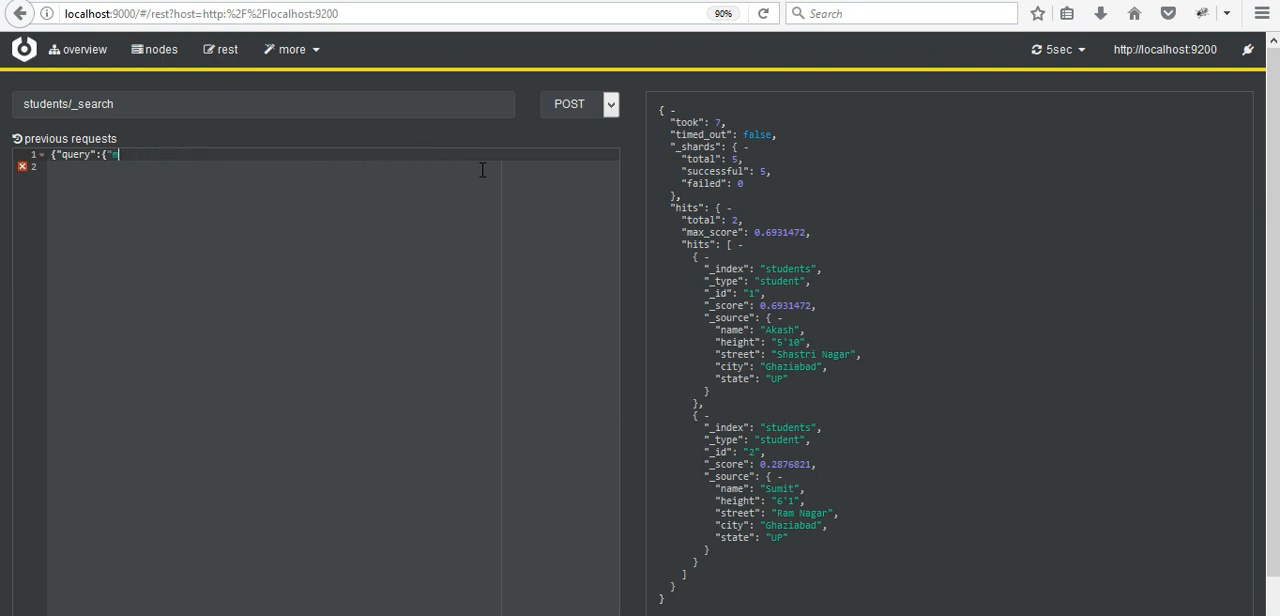
Rewrite the body as {"query":{"query_string":{"query":"5000"}}}, fixing typos along the way.
text(qwu)
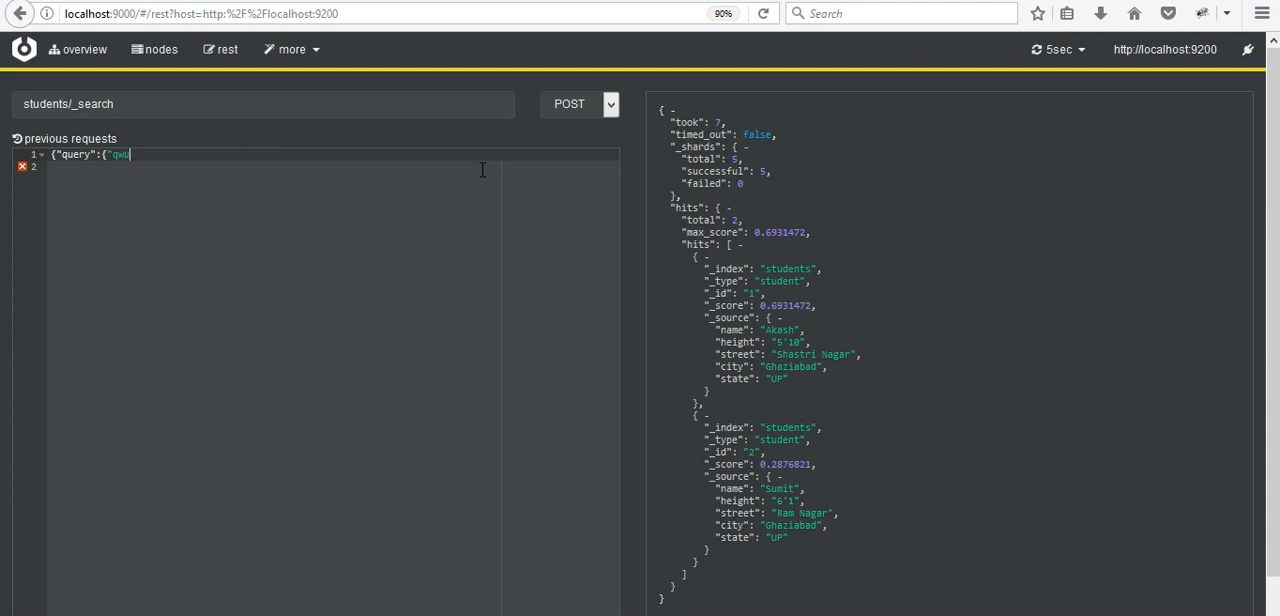
text(ery_strting)
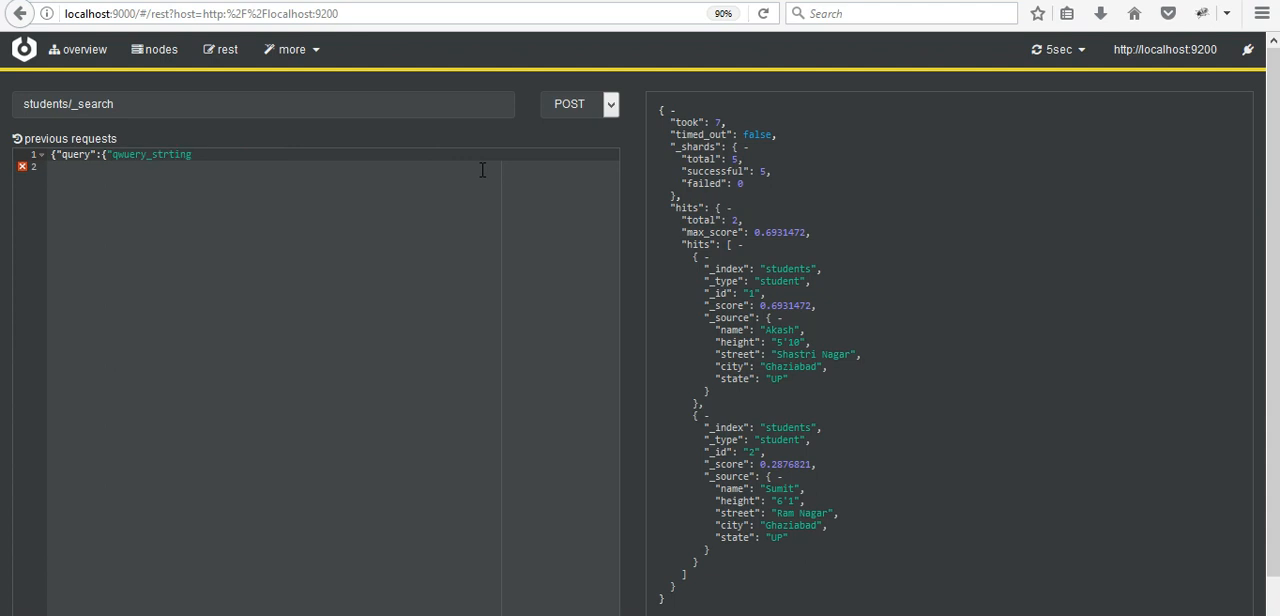
text(:)
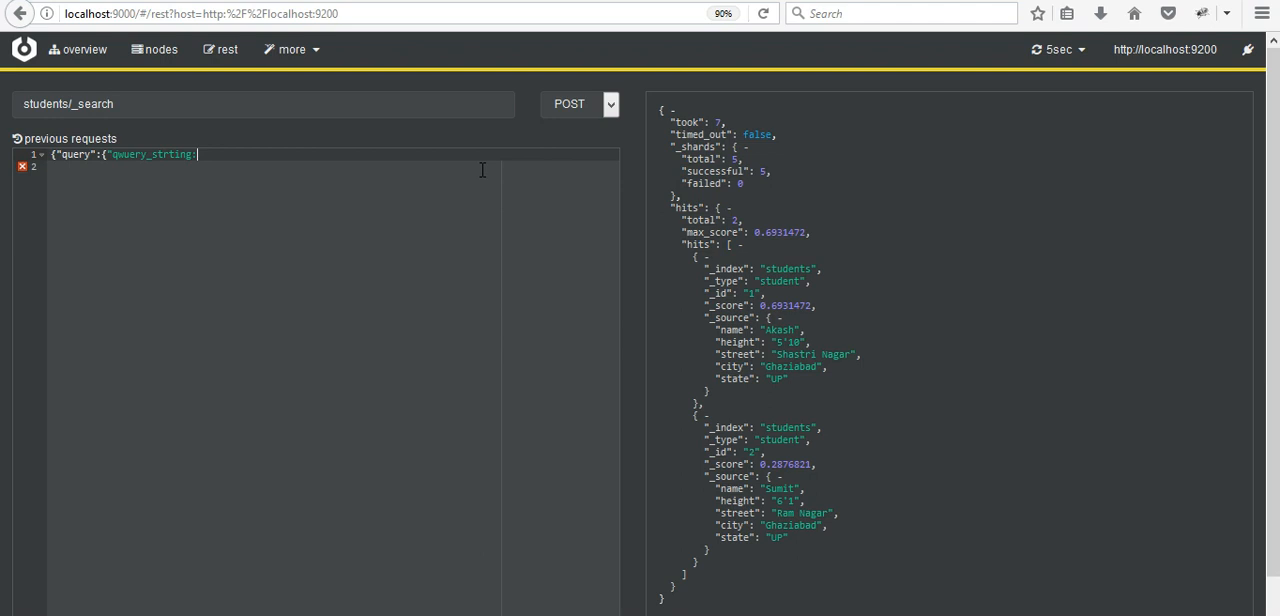
key(BackSpace)
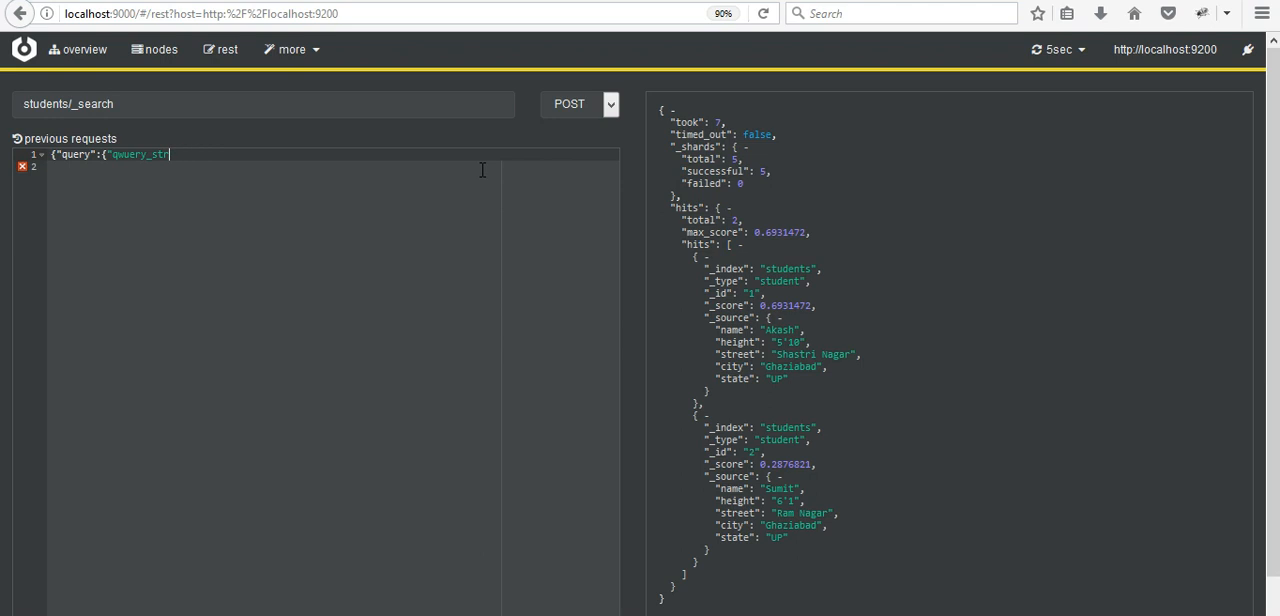
text(ing)
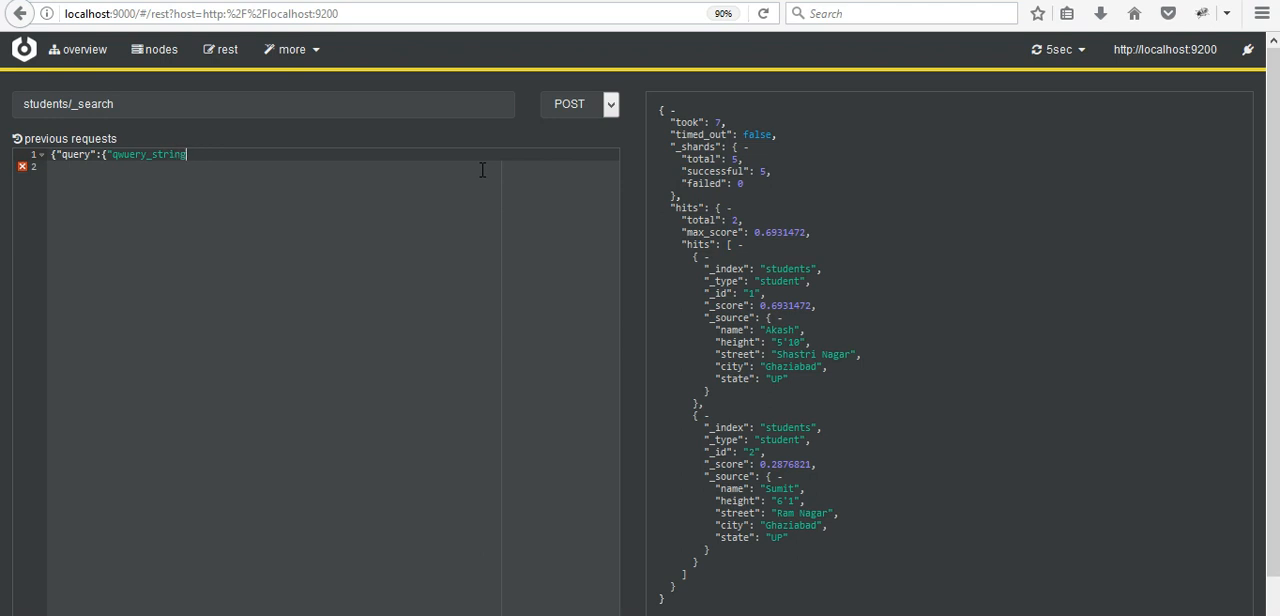
text(::)
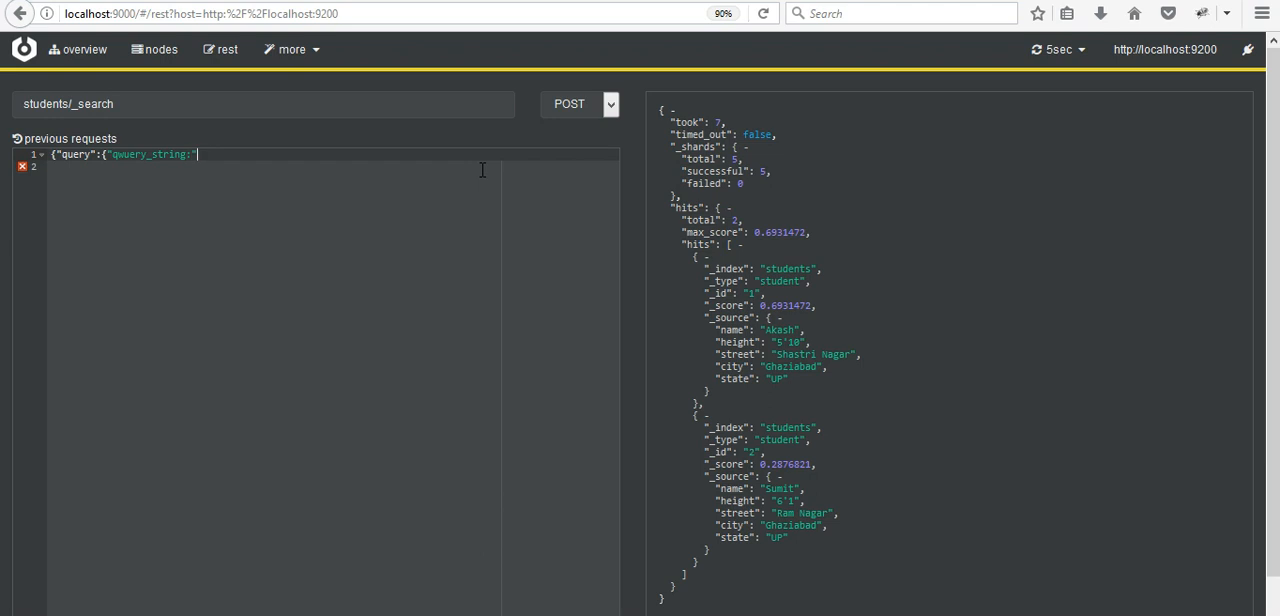
text({")
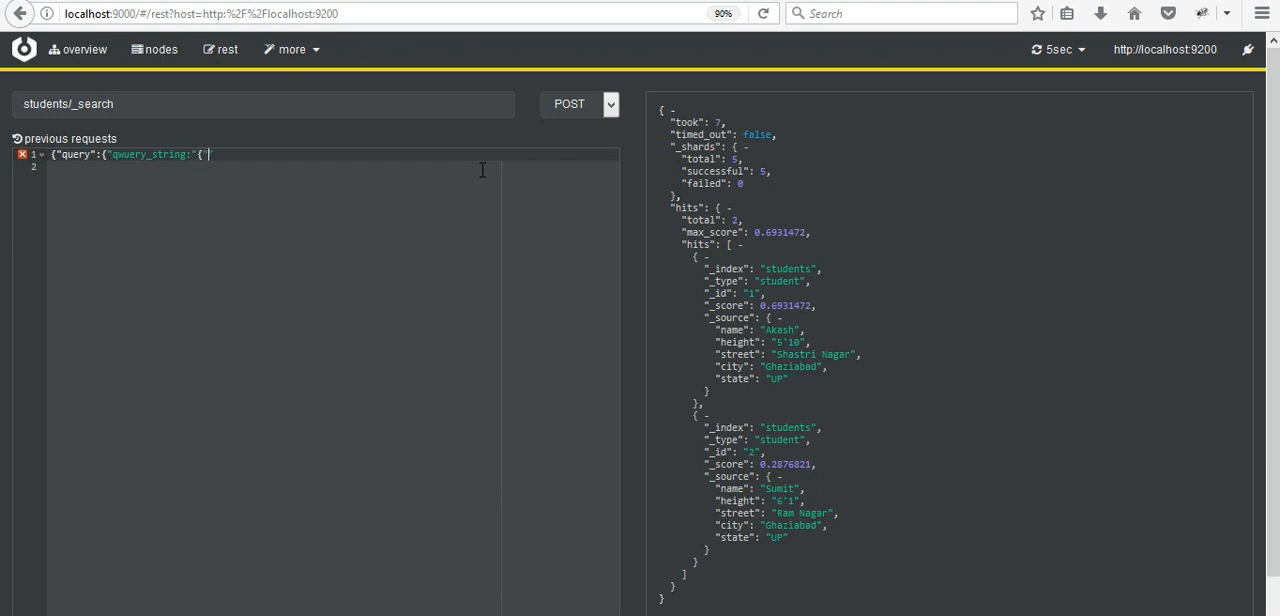
text(query":)
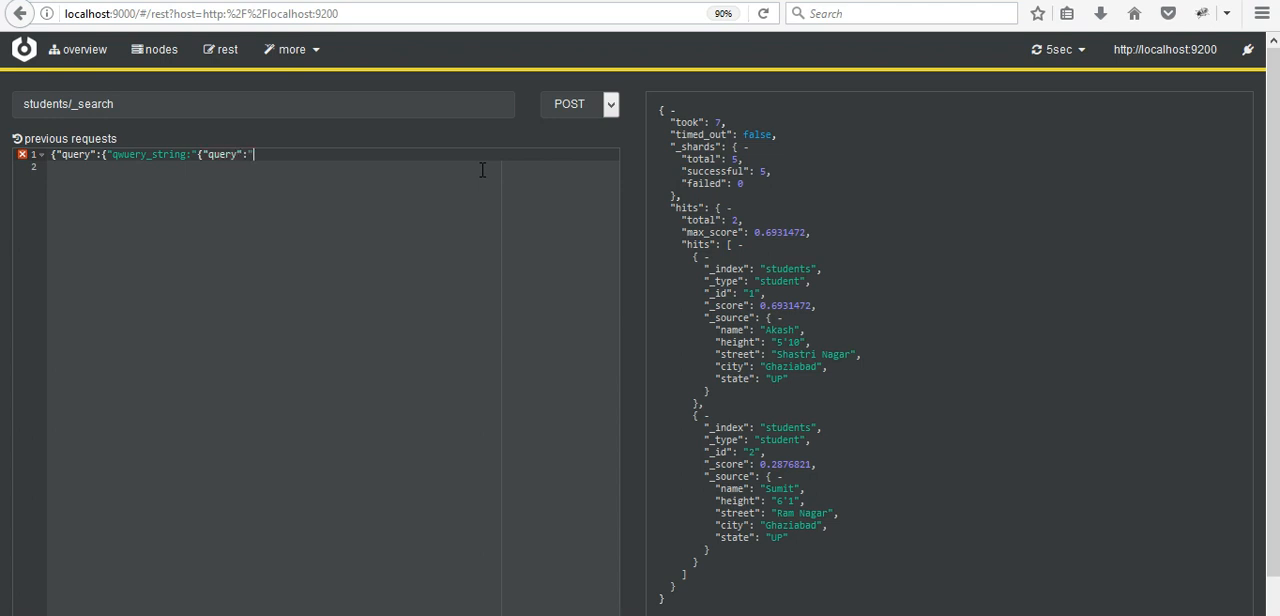
text(5000)
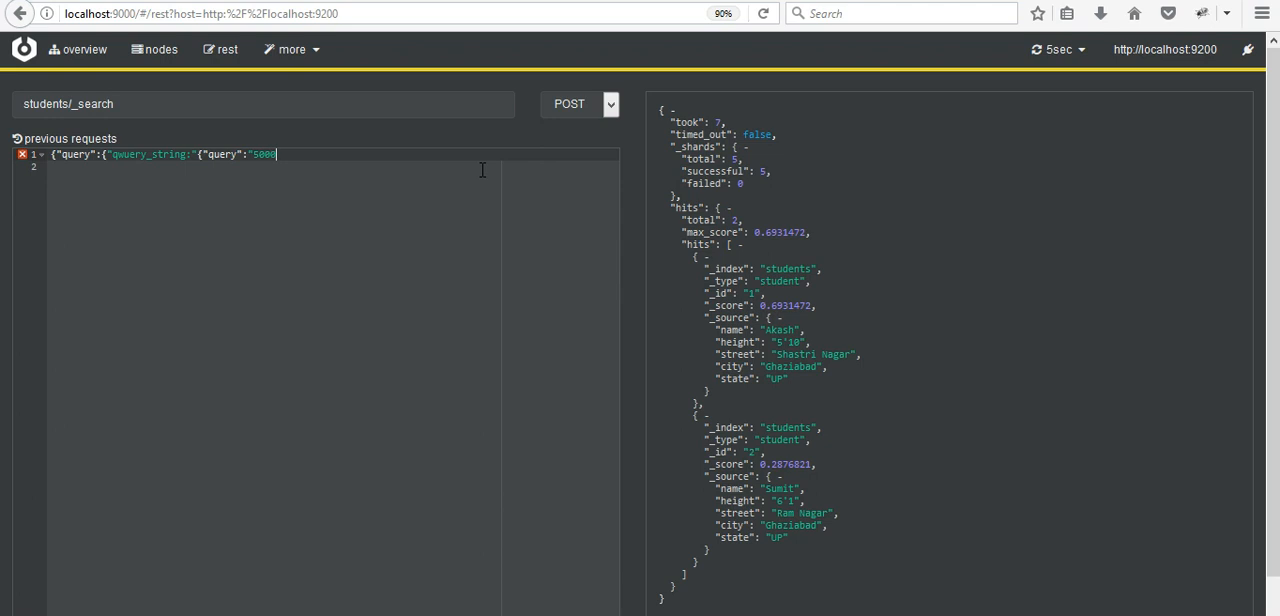
text(}}})
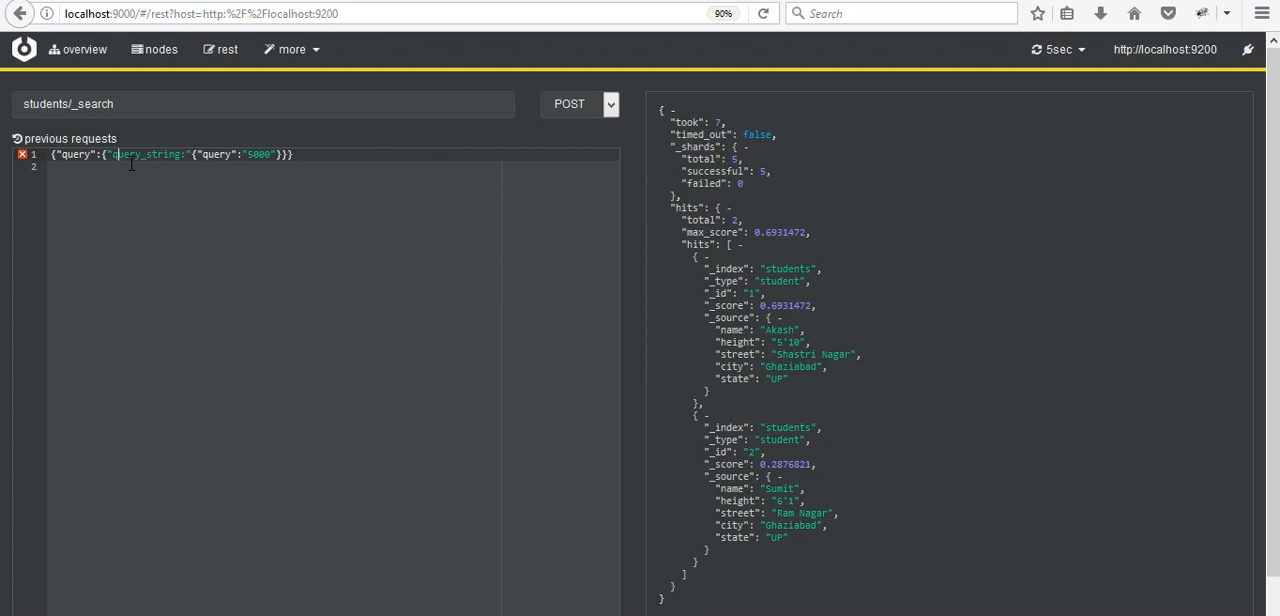
mouse_move(16, 264)
text(")
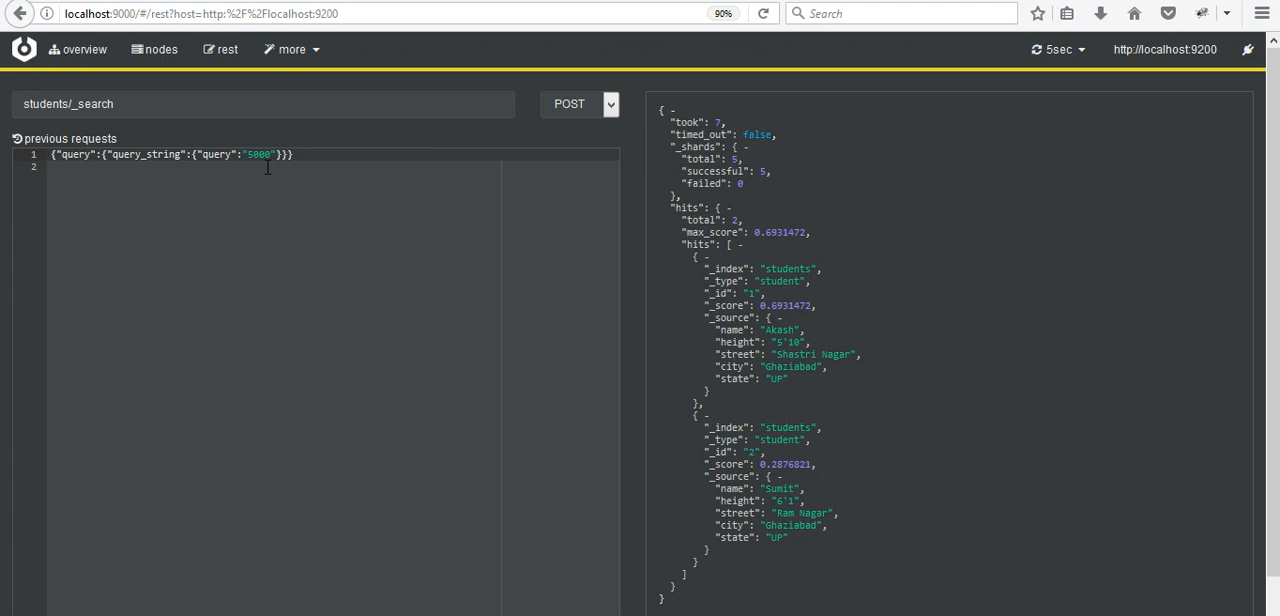
mouse_move(572, 132)
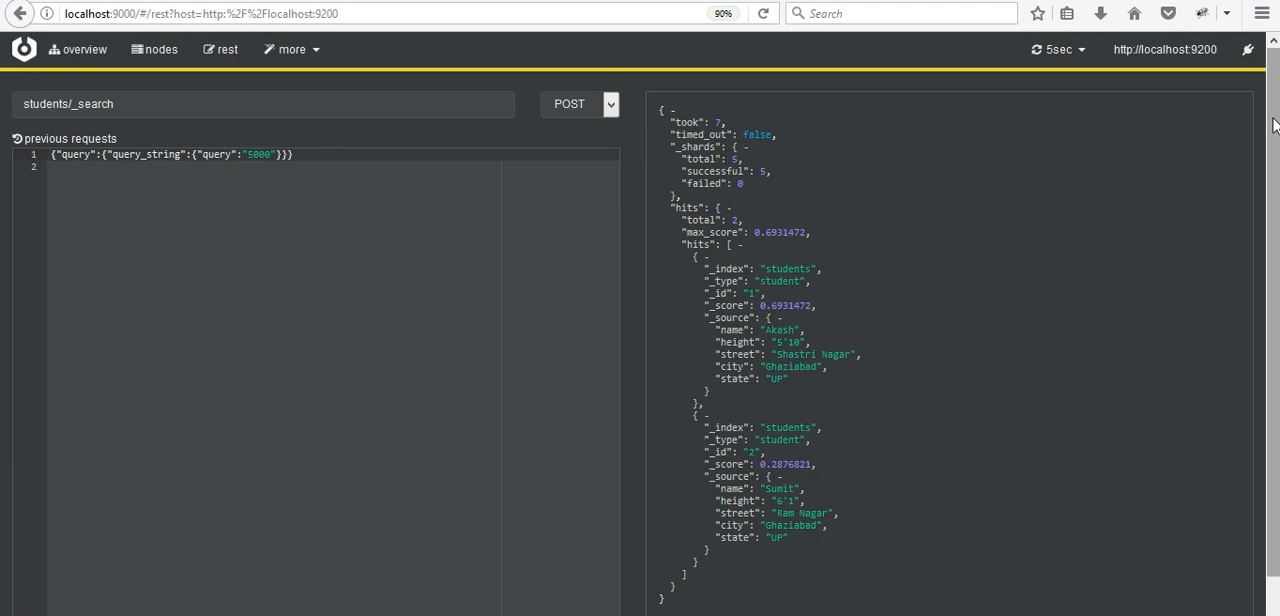
scroll(down, 3)
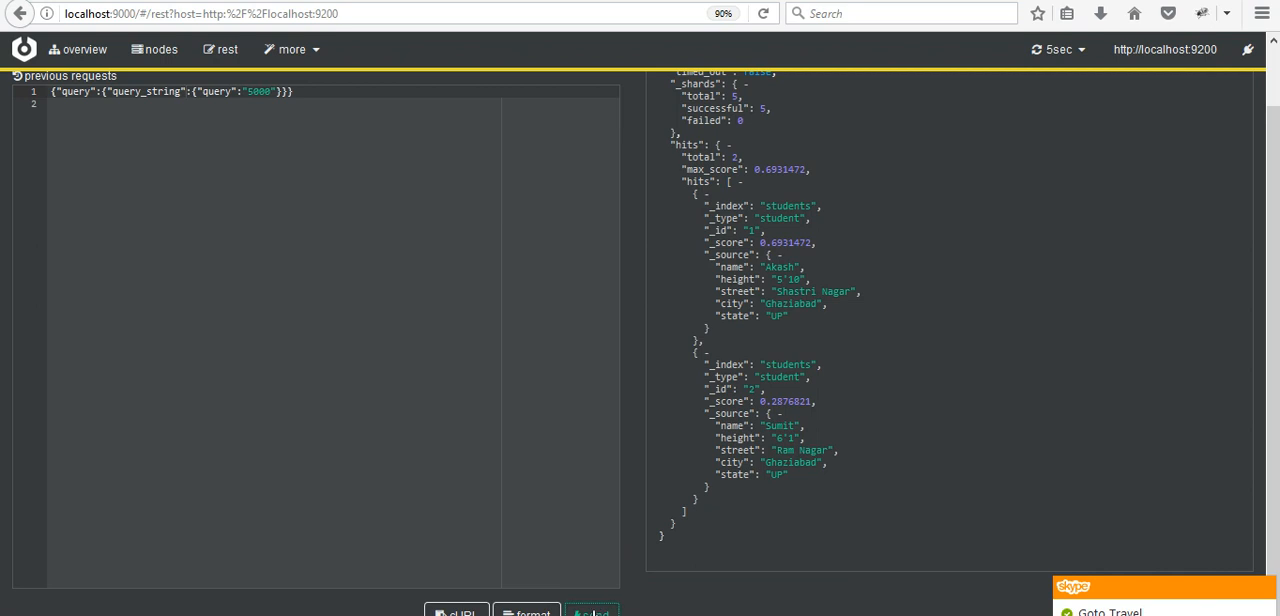
click(592, 612)
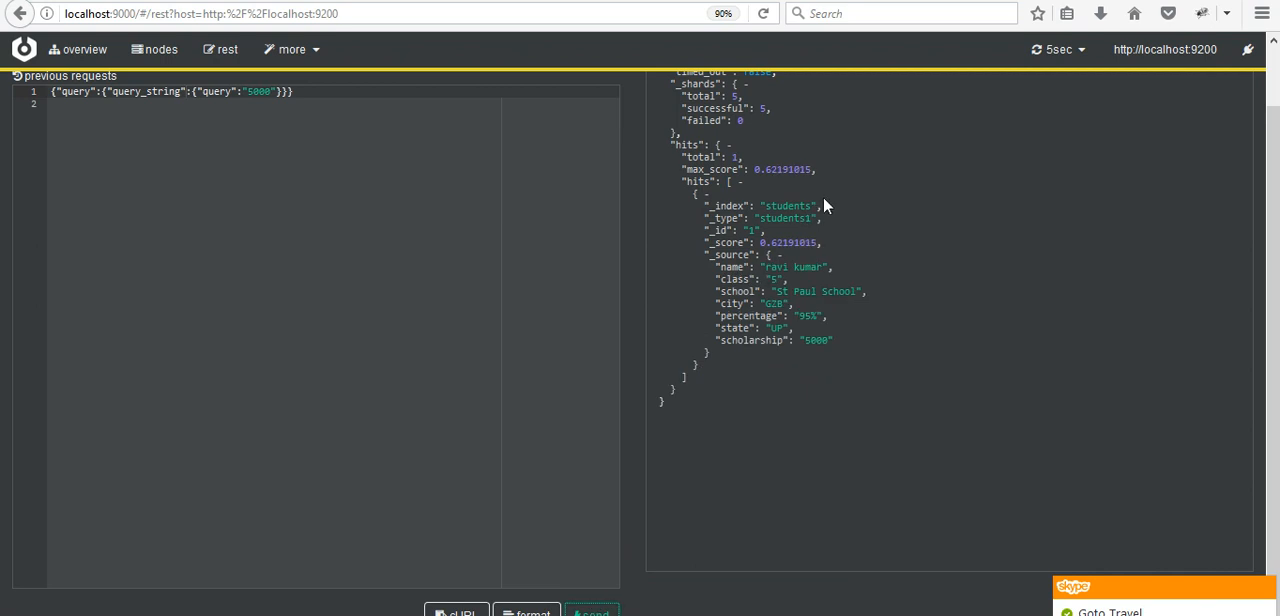
mouse_move(780, 348)
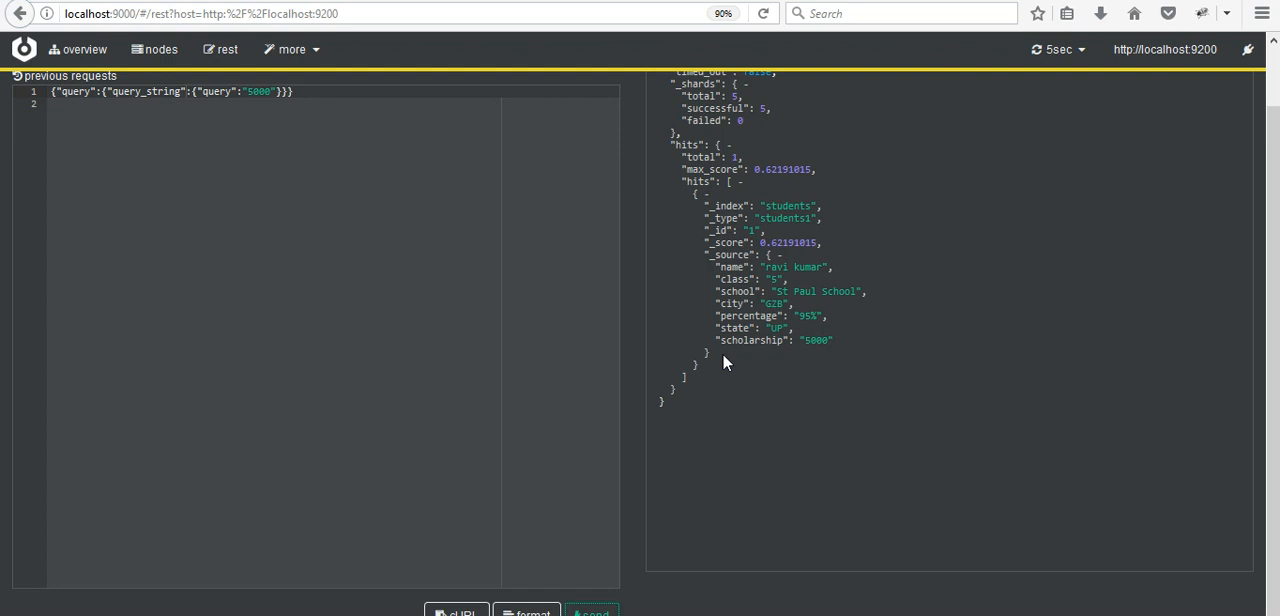
mouse_move(1132, 420)
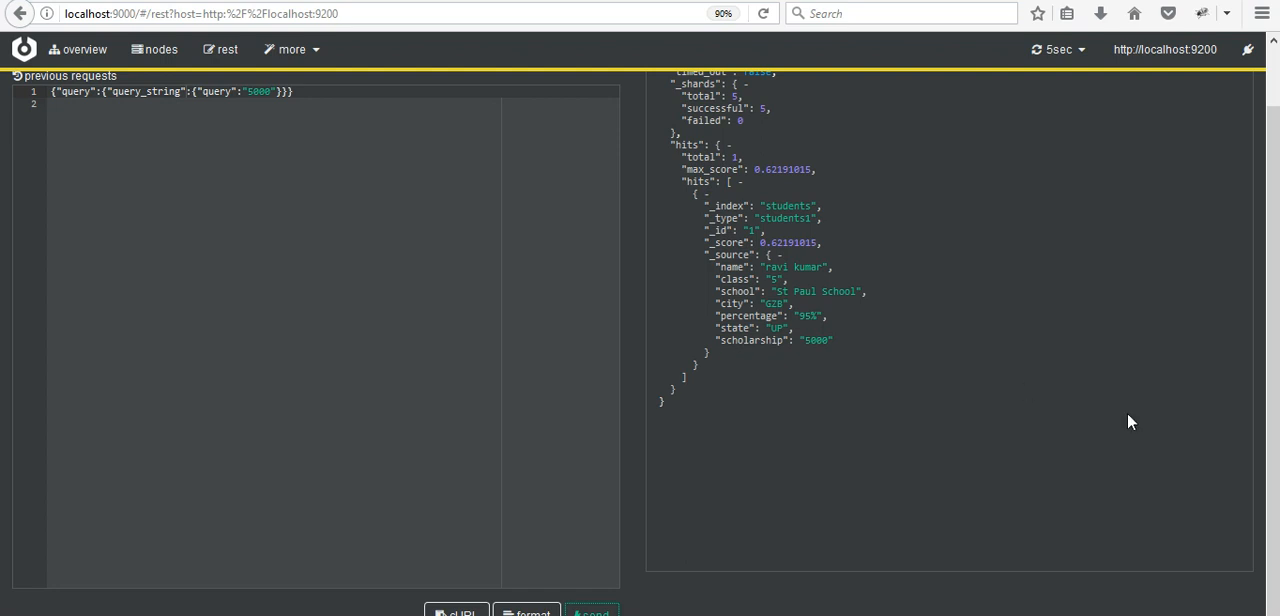